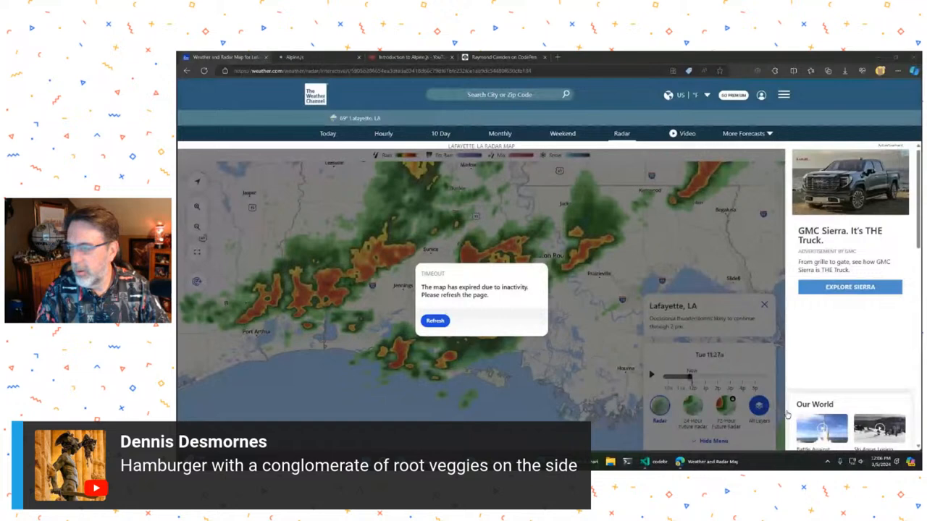
Step: Refresh the timed-out Lafayette, LA radar map to show current rain
left_click(434, 320)
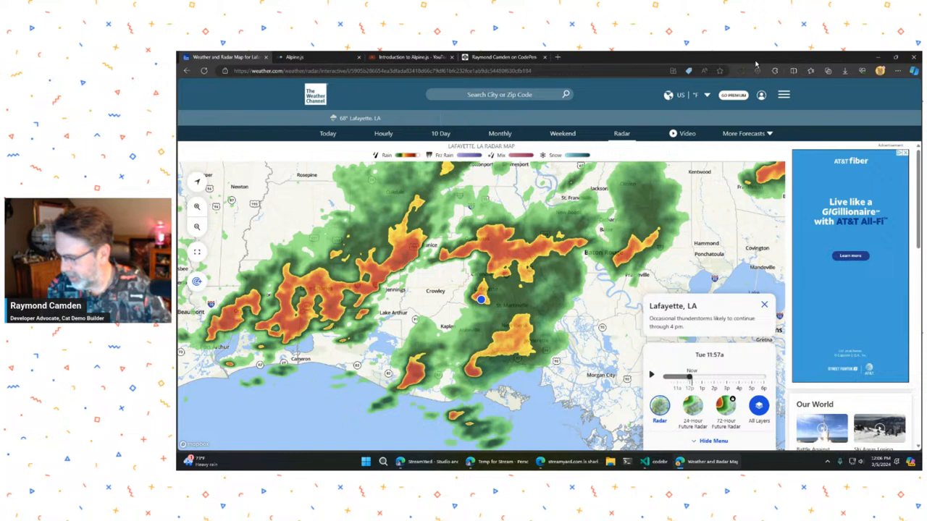
Step: Switch to the Alpine.js website tab in Edge
left_click(304, 57)
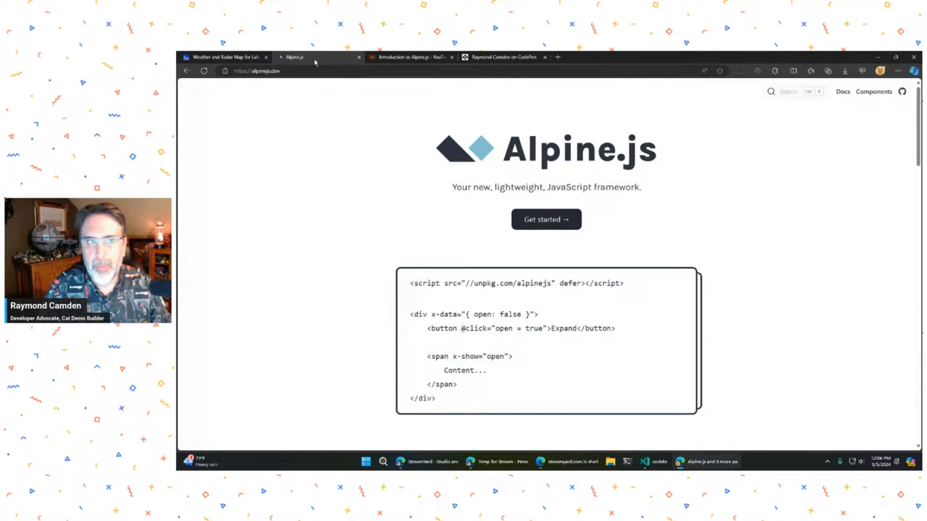
mouse_move(579, 169)
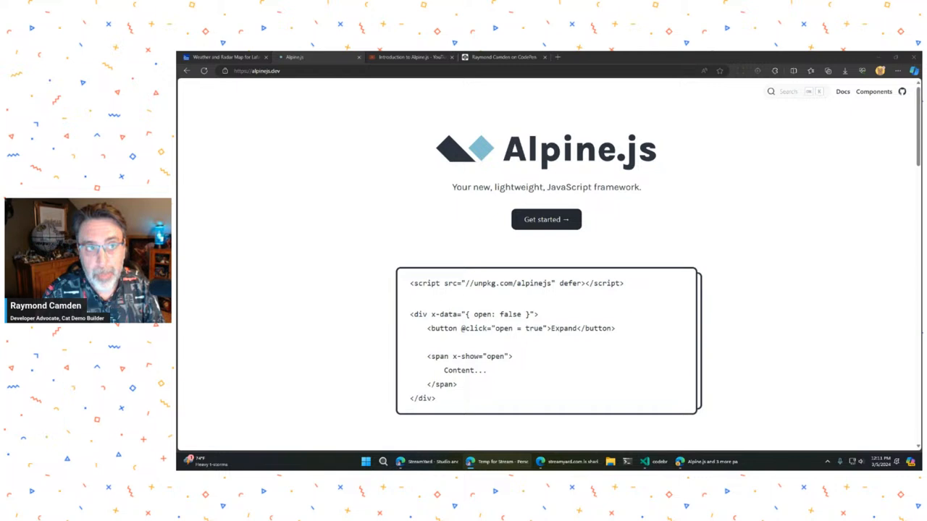
mouse_move(367, 230)
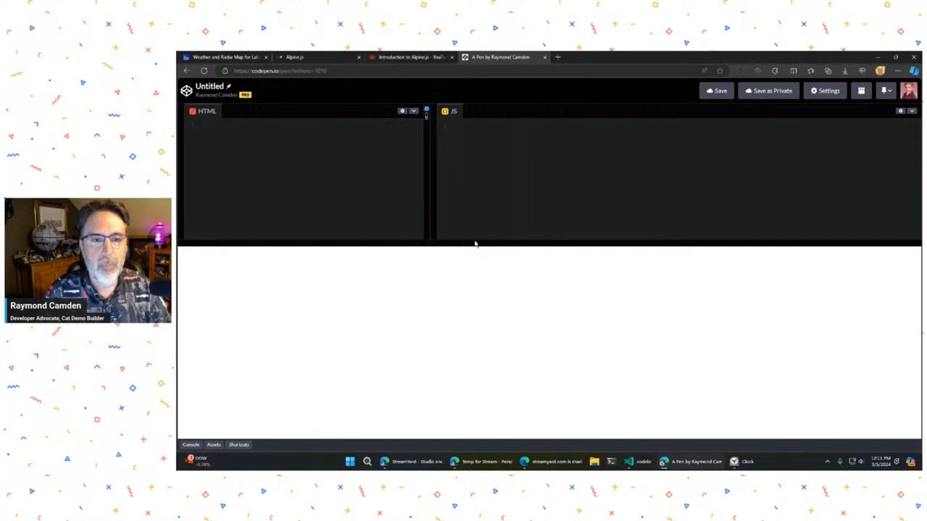
Step: Create a new untitled CodePen pen with empty HTML and JS editors
left_click(738, 461)
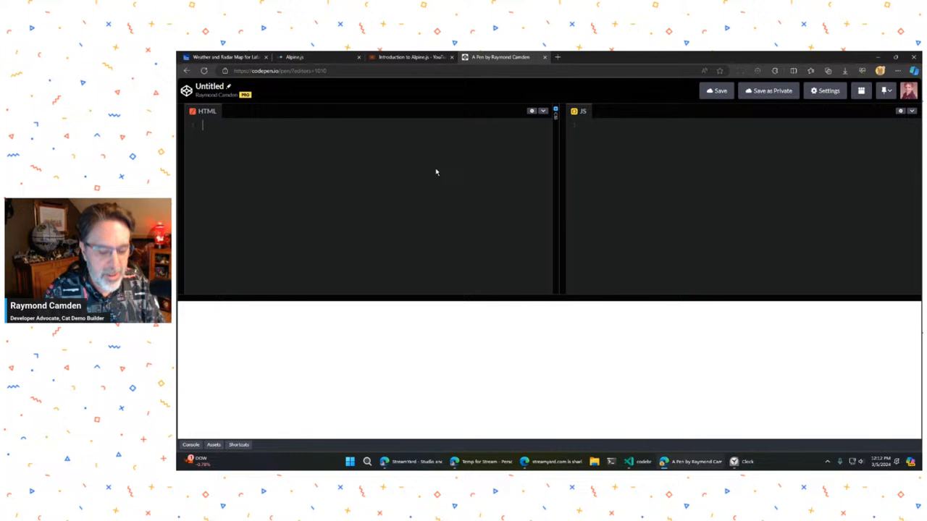
Step: Add a deferred jsDelivr Alpine.js 3.x script tag and an empty div to the HTML
type("<script defer src=\"https://cdn.jsdelivr.net/npm/alpinejs@3.x.x/dist/cdn.min.js\"></script>")
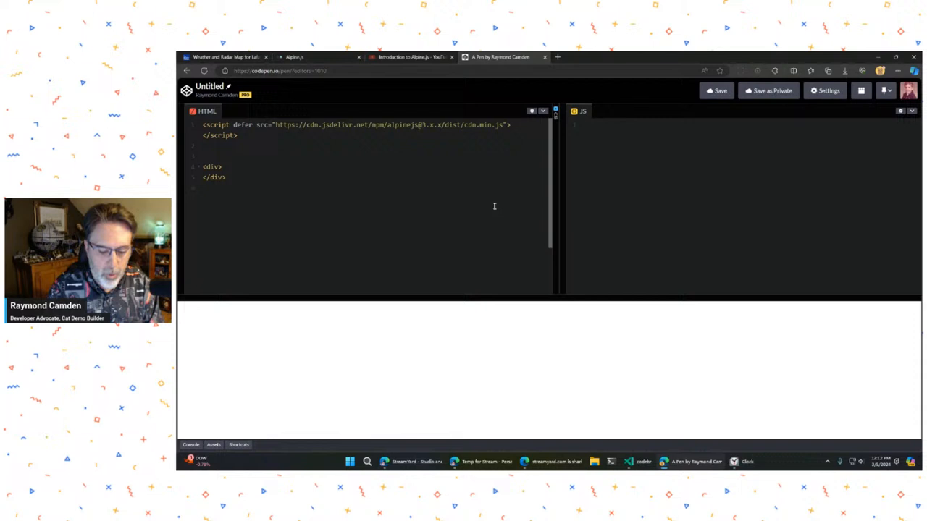
Step: Add a 'random html' comment and x-data with firstName 'Ray' and lastName 'Camden'
type("<!-- random html -->")
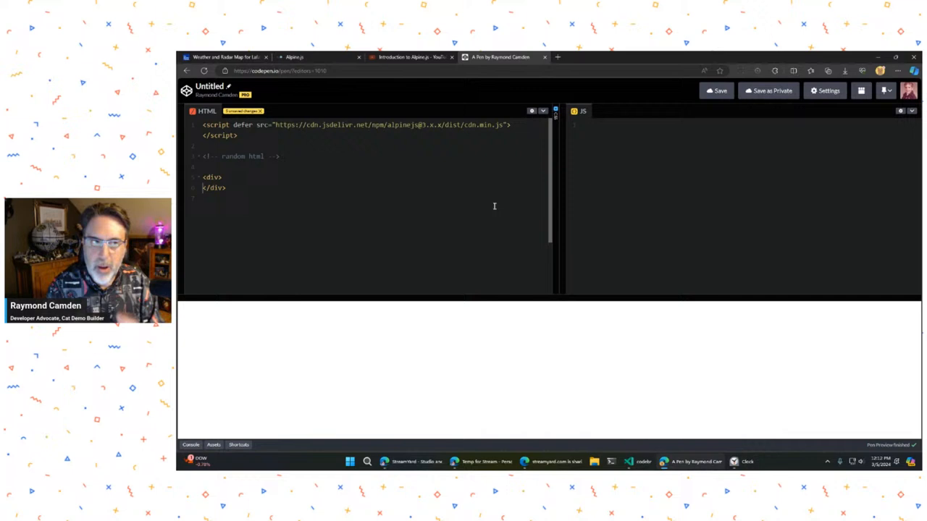
type("x-data=\"\"")
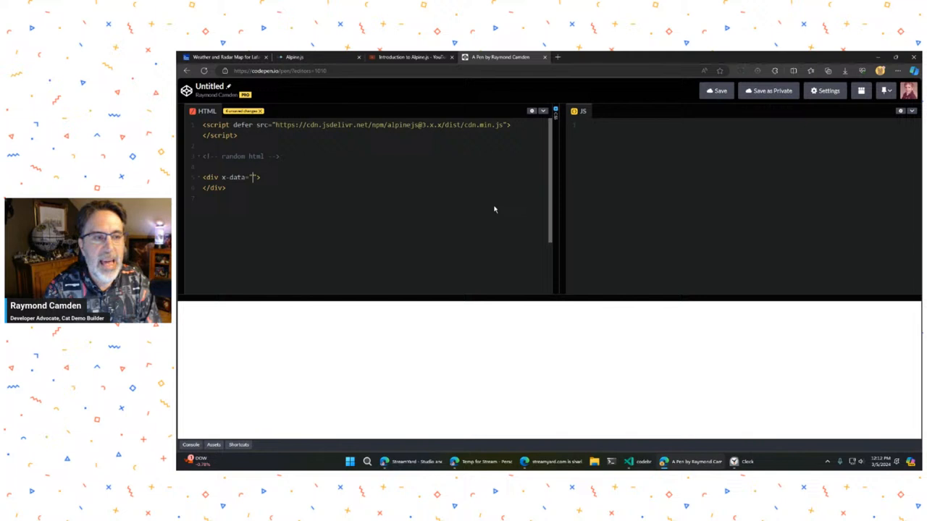
type("firstName:\"")
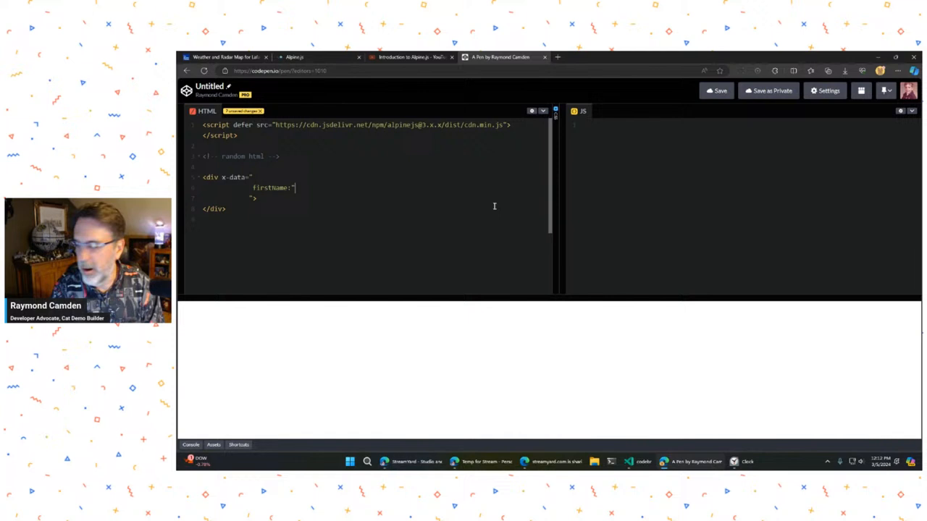
type("Ray',")
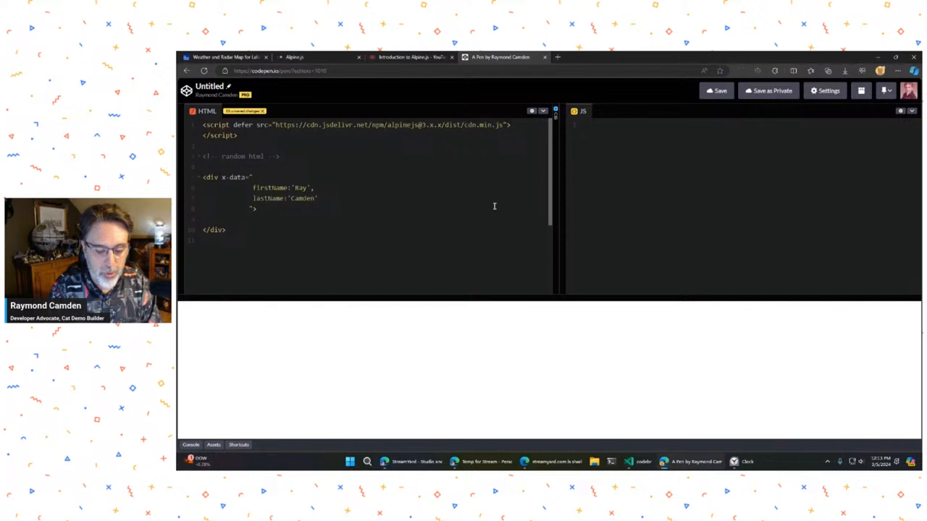
Step: Add First Name and Last Name x-text spans and begin a fullName getter
type("First Name: <span x-text=\"firstName\"></span><br>")
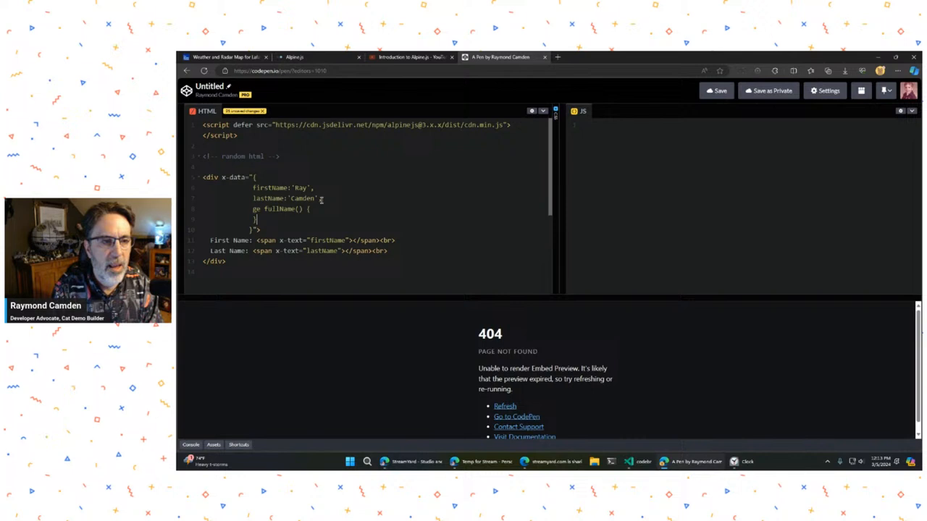
Step: Return firstName and lastName from fullName, add isCool:true and a Full Name span
type("return '${this.firstName} ${this.lastName}`;")
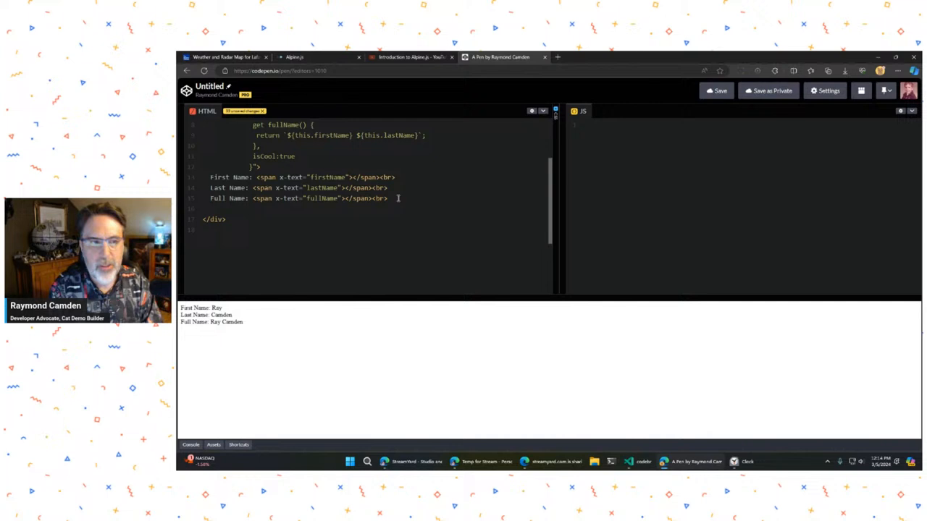
Step: Add an isCool paragraph, hobbies ['books', 'video games', 'cats'], and an x-for bullet list
type("<p x-show=\"isCool\">")
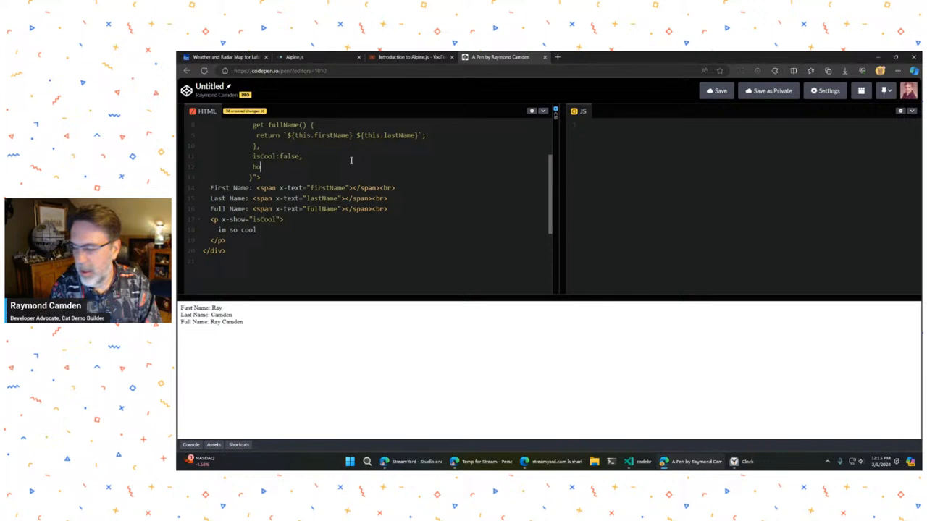
type("hobbies:['books', 'video games', 'cats']")
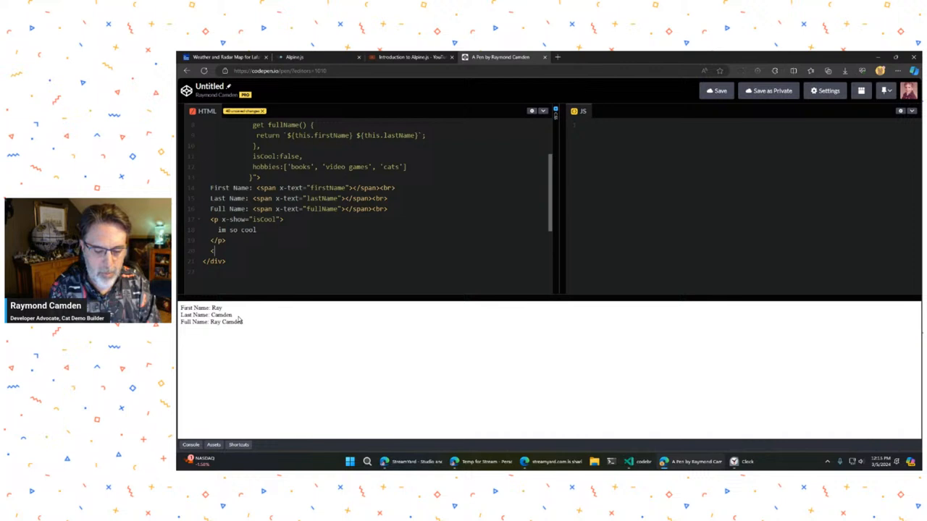
type("<ul>")
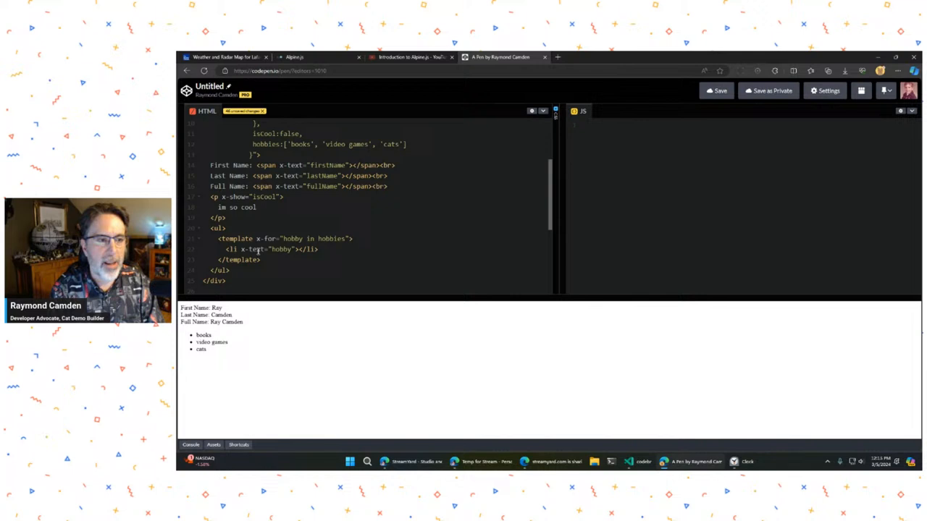
type("first name: <input x-mod")
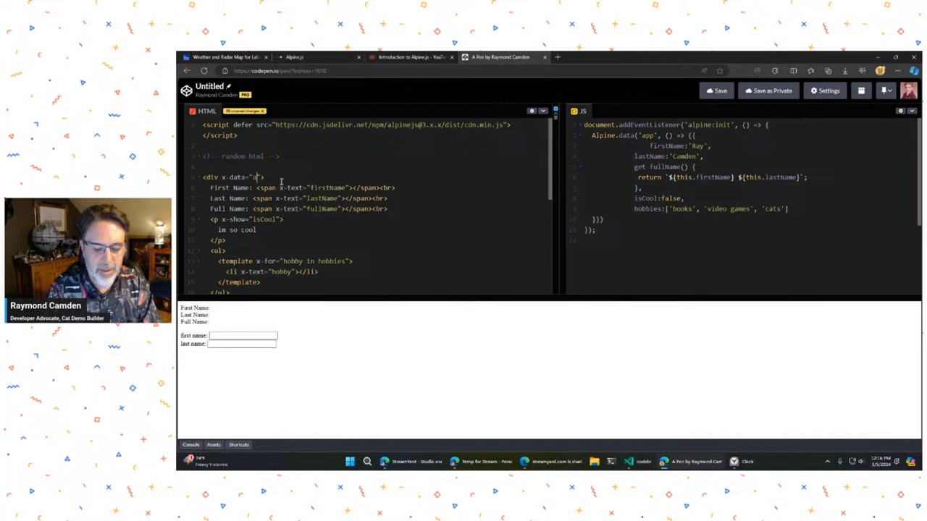
Step: Set x-data to the registered 'app' component and return to the Alpine.js homepage
type("pp")
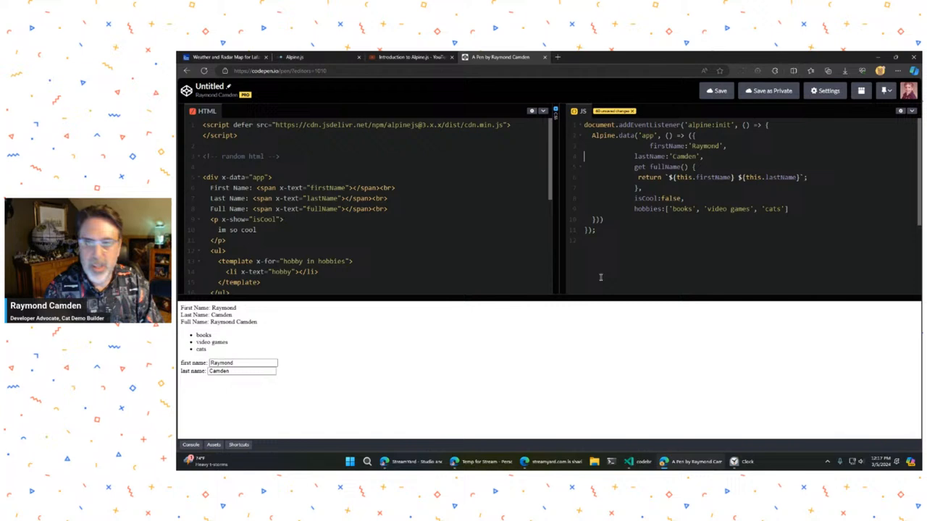
left_click(738, 460)
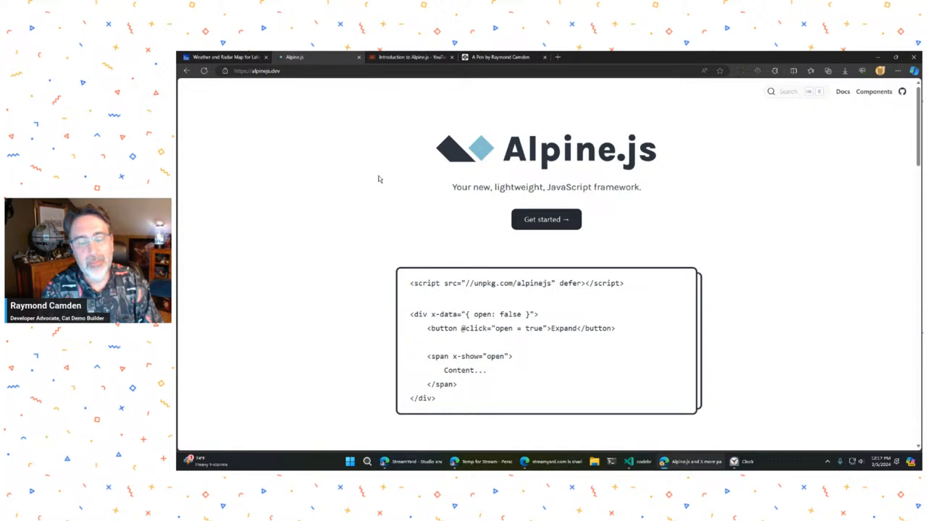
Step: Open Get started on alpinejs.dev, then switch to the codebr workspace in VS Code
left_click(545, 220)
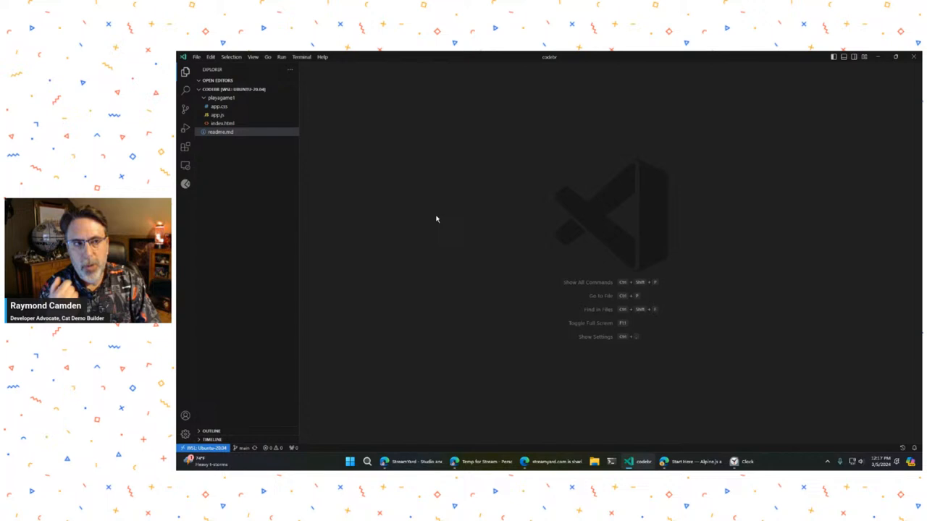
Step: Open the integrated terminal and change into the playagame1 folder
key("ctrl+`")
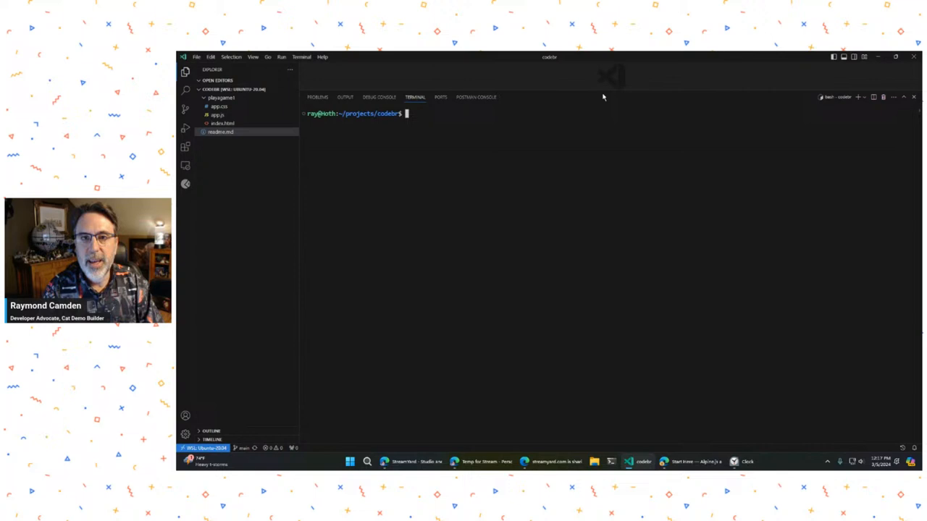
type("cd playagame1/")
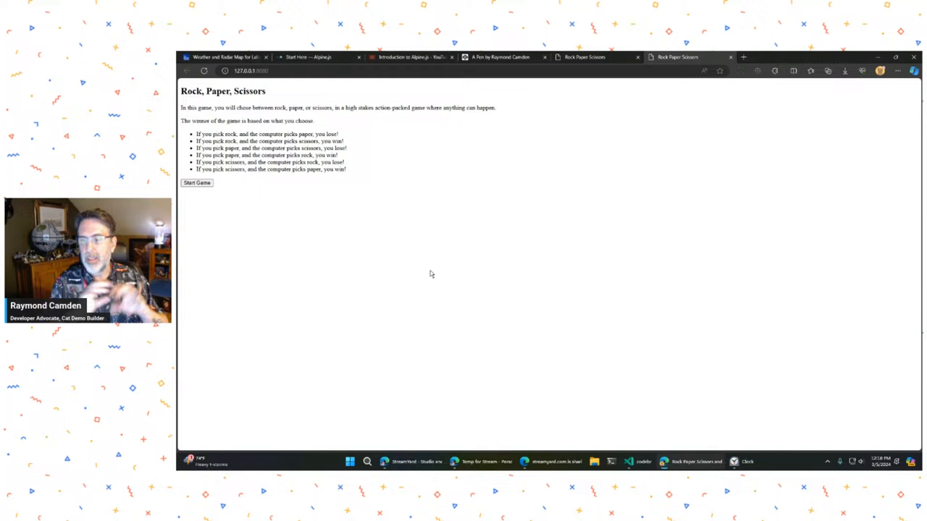
Step: Start the game and play rounds, picking Paper first, then another round
left_click(197, 182)
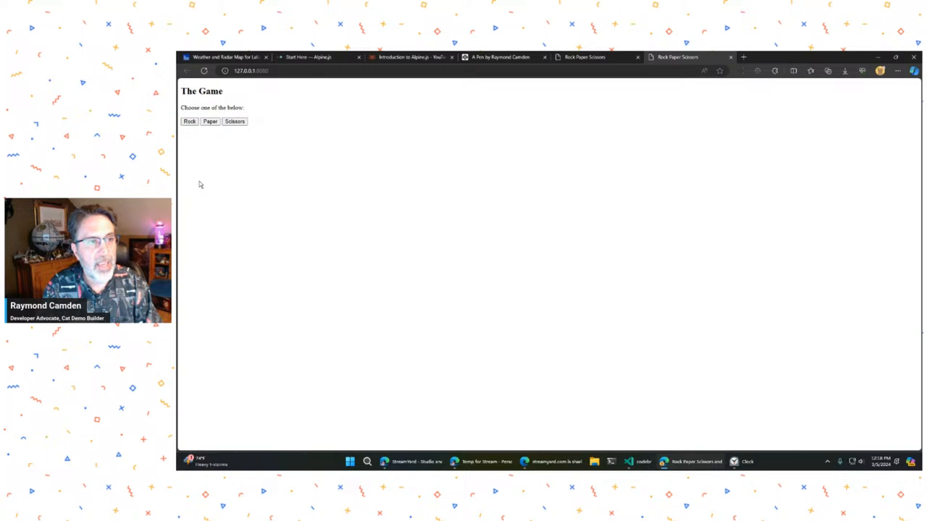
left_click(210, 120)
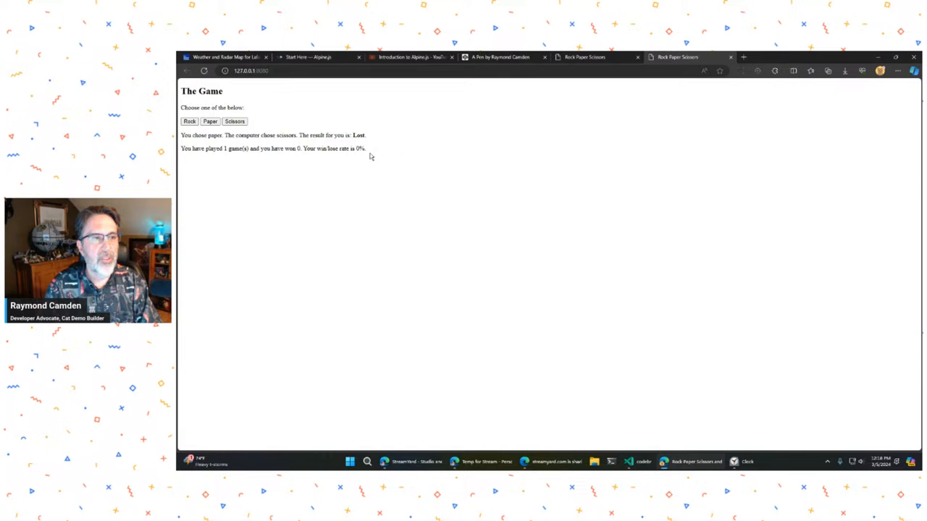
mouse_move(380, 158)
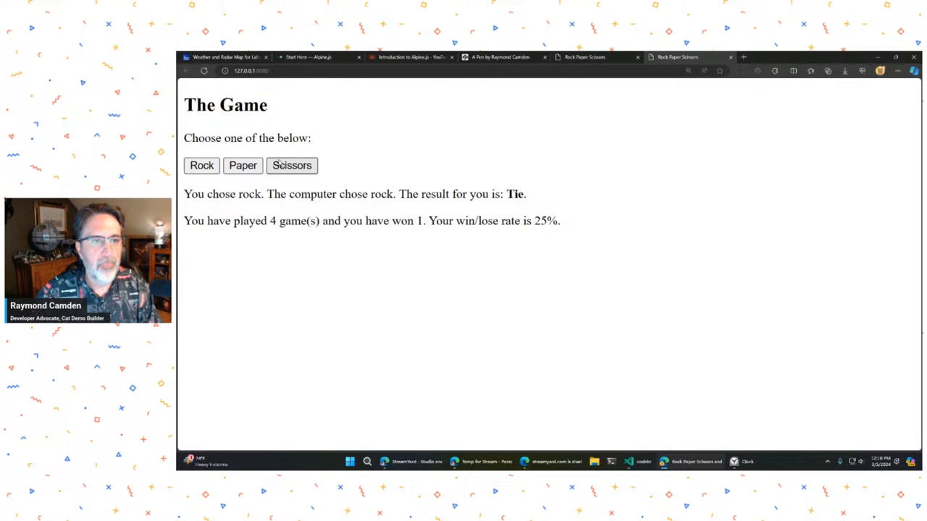
left_click(202, 165)
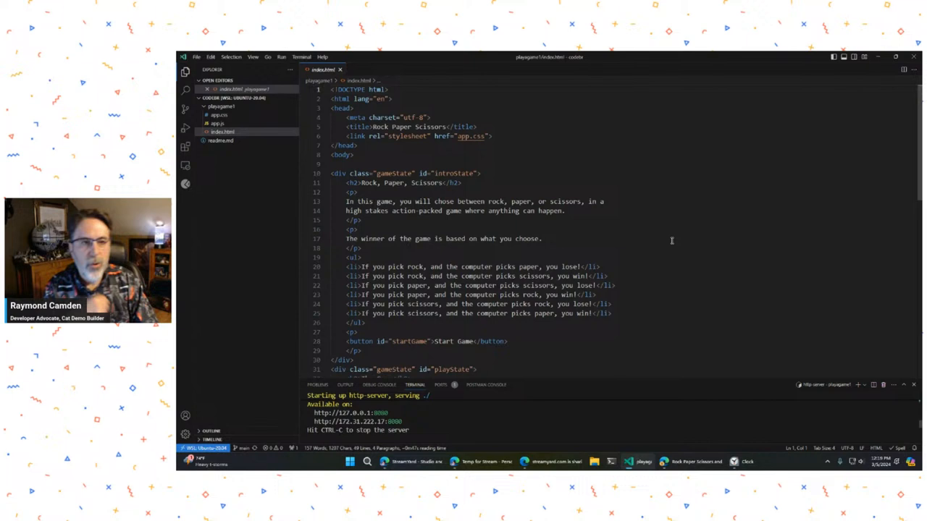
scroll("down", 3)
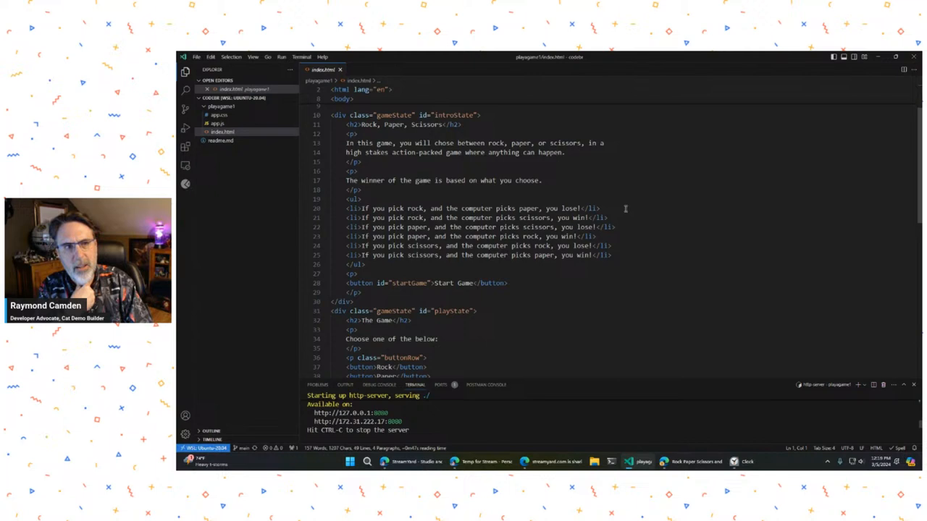
scroll("down", 3)
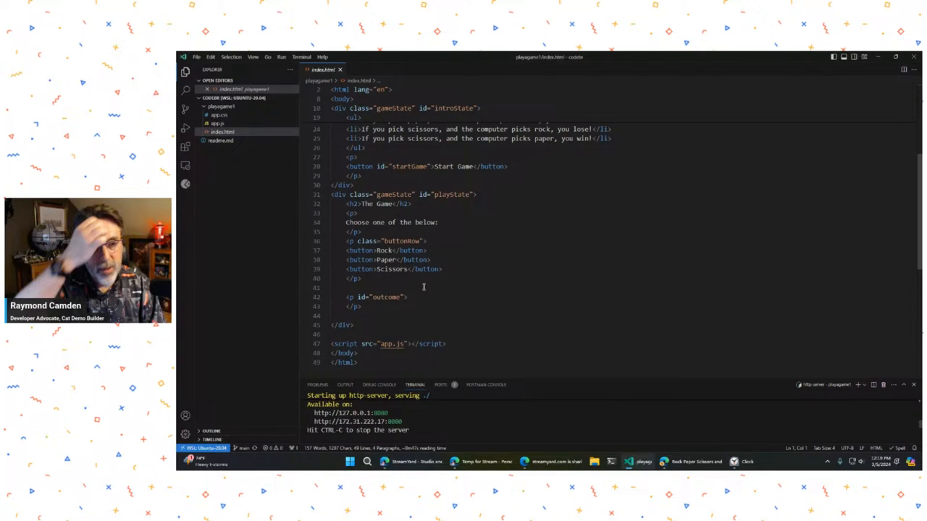
left_click(218, 123)
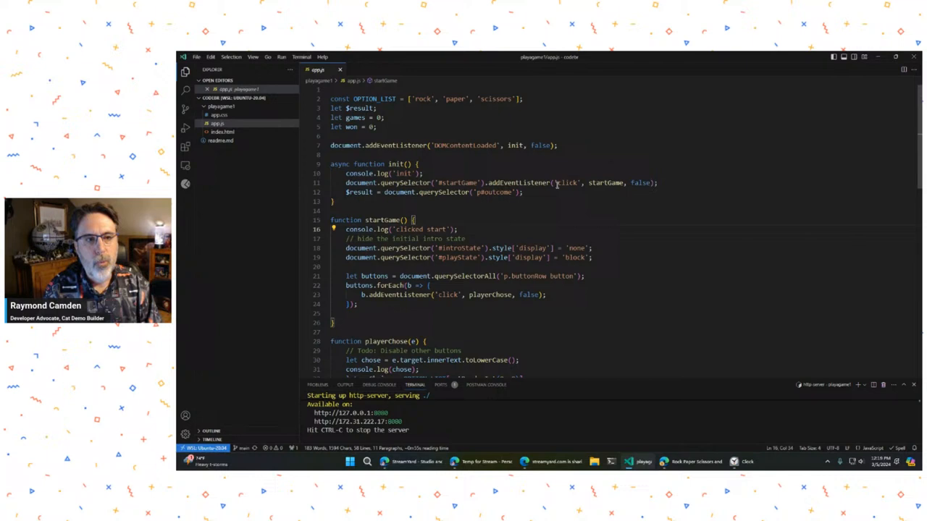
scroll("down", 3)
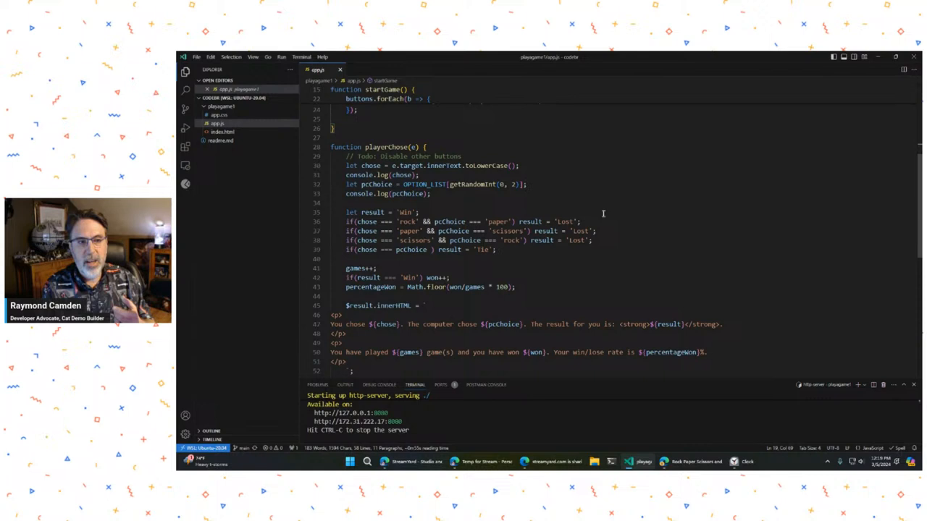
scroll("down", 3)
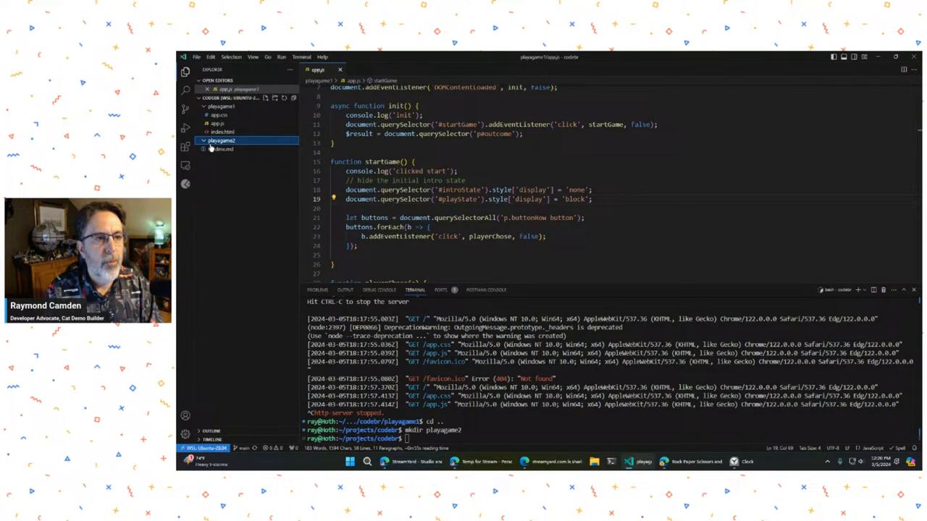
Step: Add index.html to the playagame2 folder, then view playagame1's app.css stylesheet
left_click(221, 140)
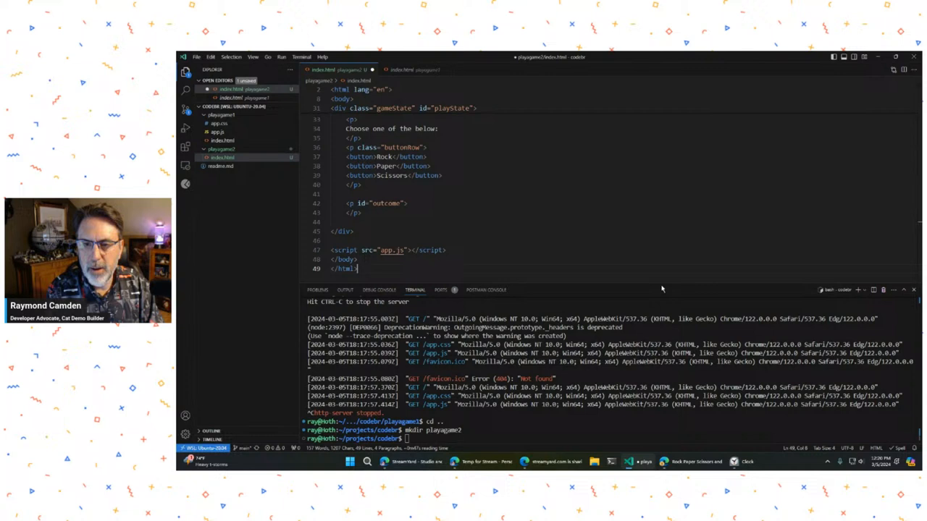
key("Enter")
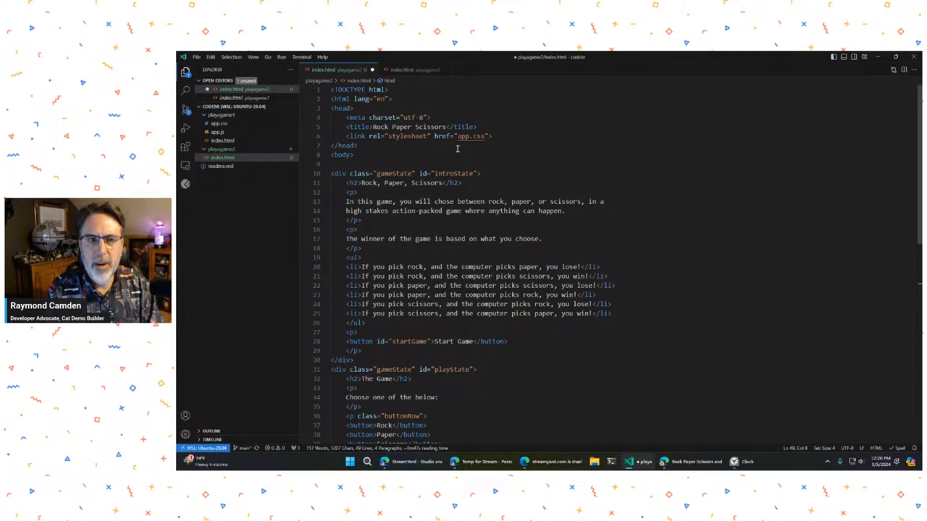
left_click(218, 132)
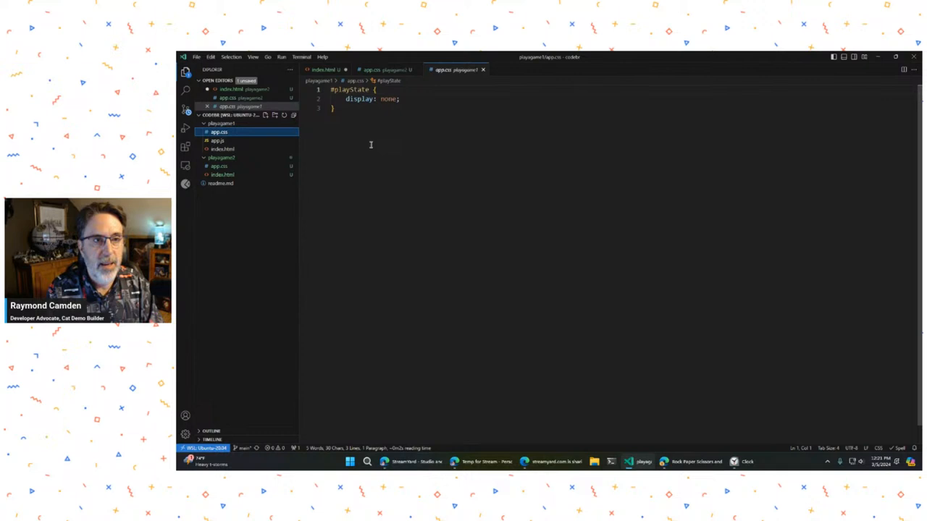
Step: Create an empty app.css in playagame2 and return to its index.html
left_click(218, 166)
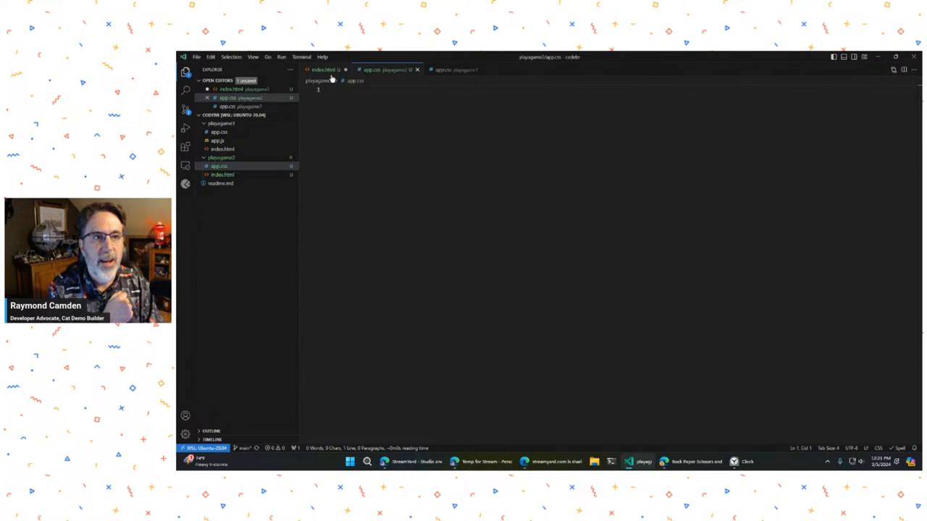
left_click(320, 69)
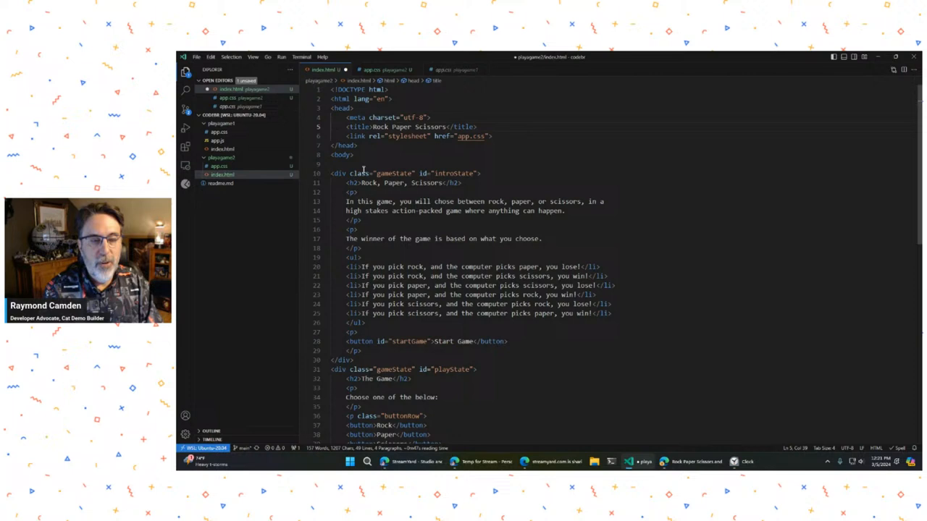
Step: Scroll through the playagame2 index.html markup
scroll("down", 3)
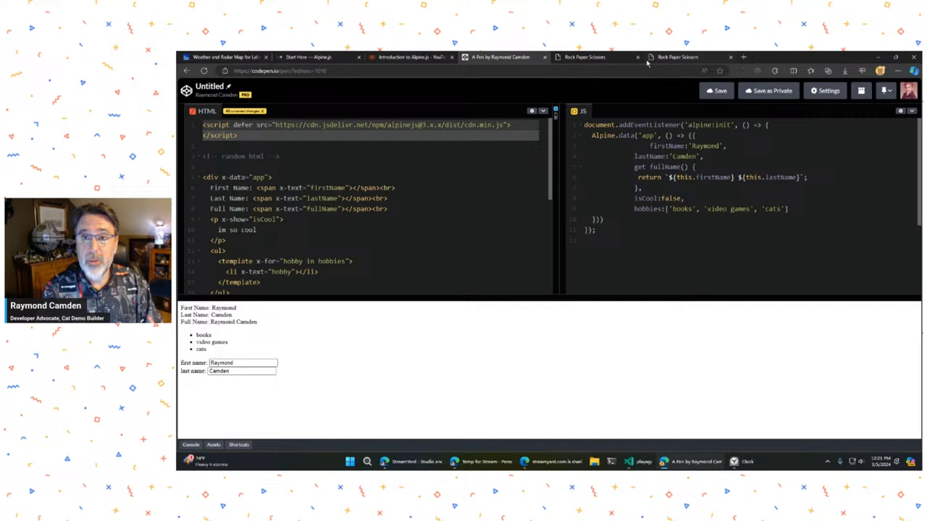
Step: Show the local playagame2 page in Edge with the DevTools Console open
left_click(677, 56)
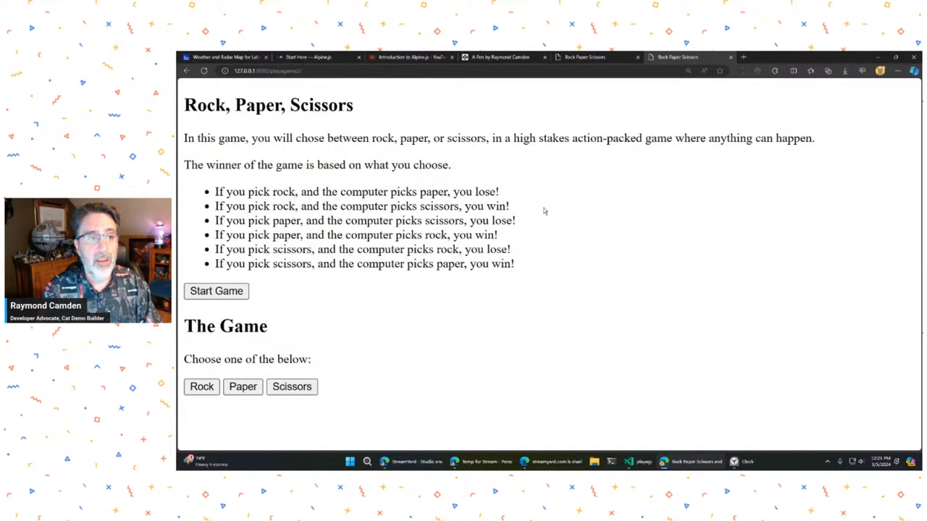
key("F12")
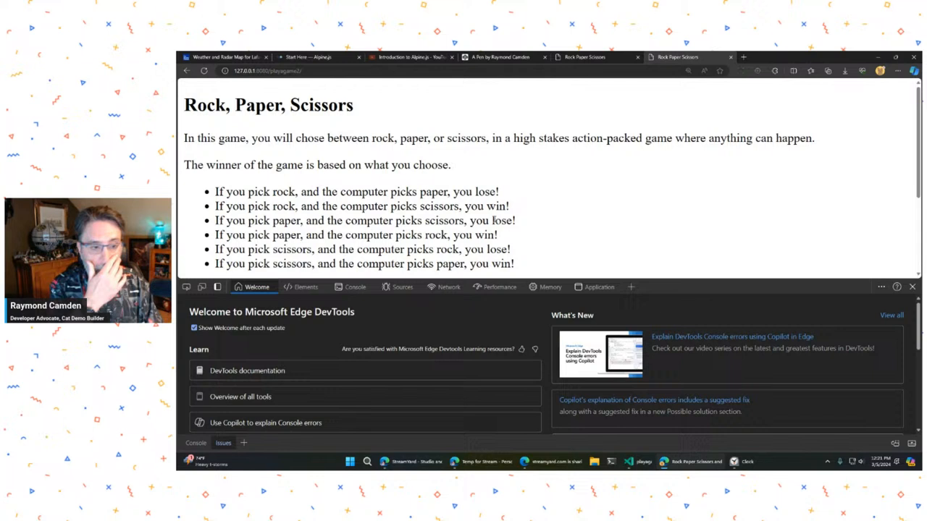
left_click(356, 286)
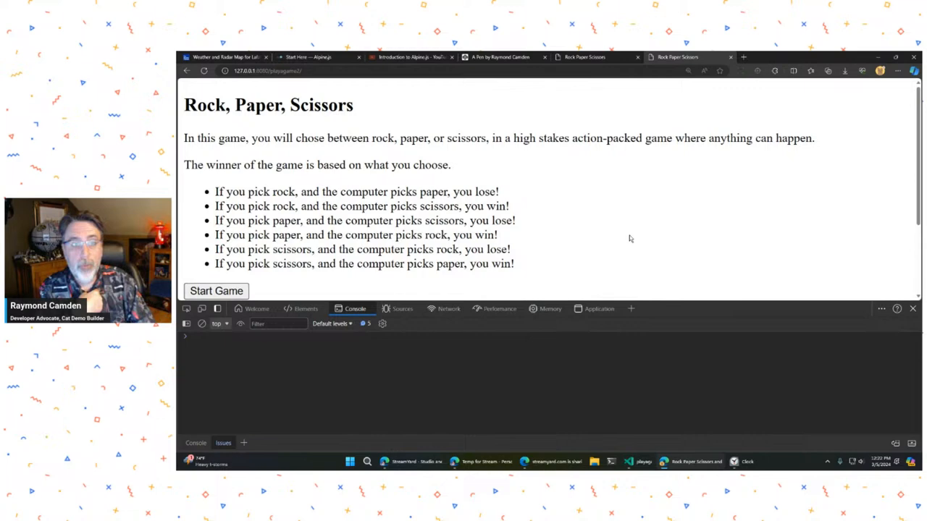
left_click(215, 291)
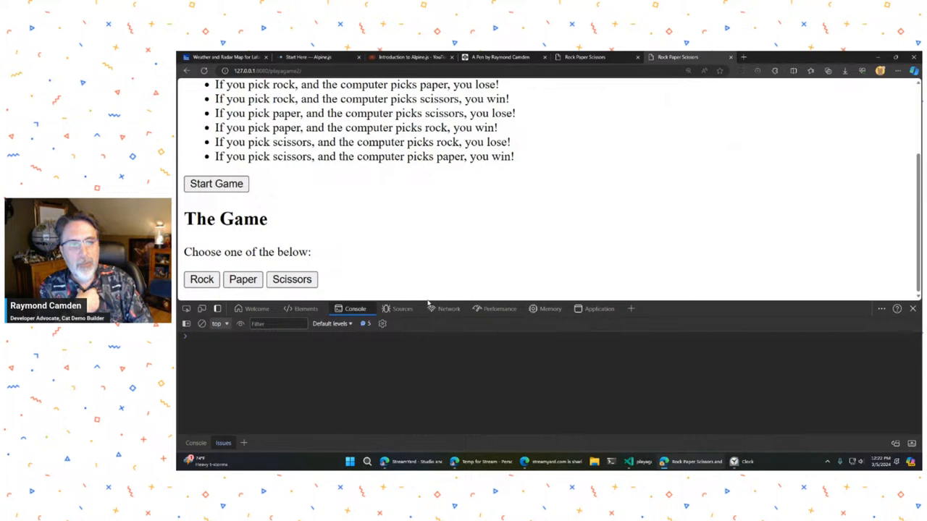
left_click(507, 57)
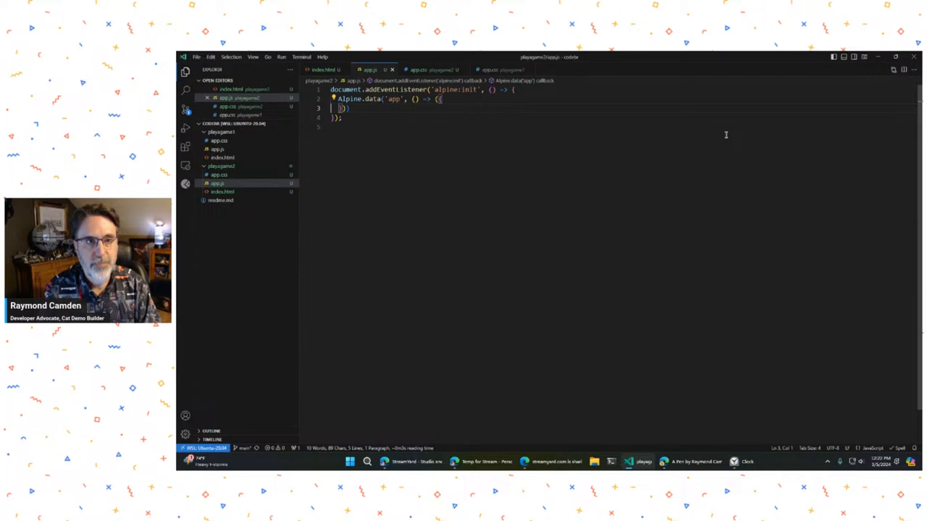
Step: Leave the CodePen tab for the local Rock Paper Scissors page and its console
left_click(335, 70)
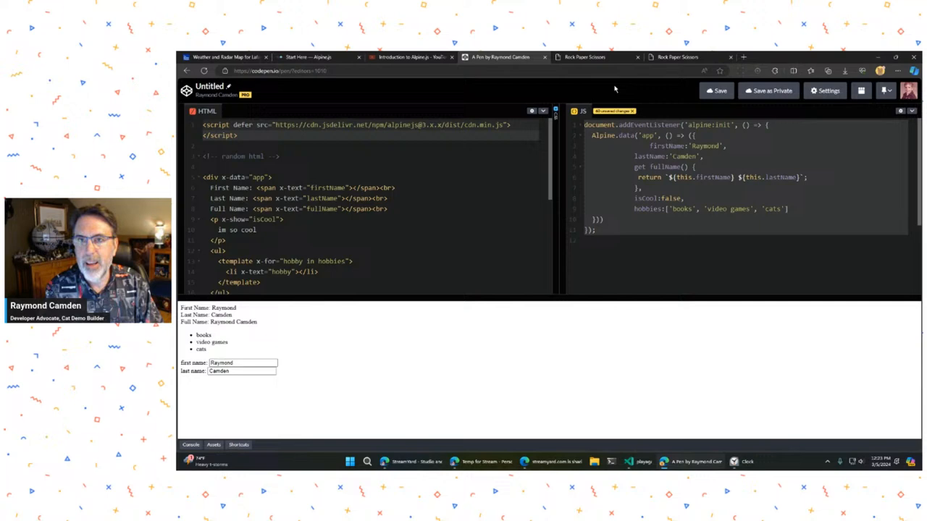
left_click(677, 56)
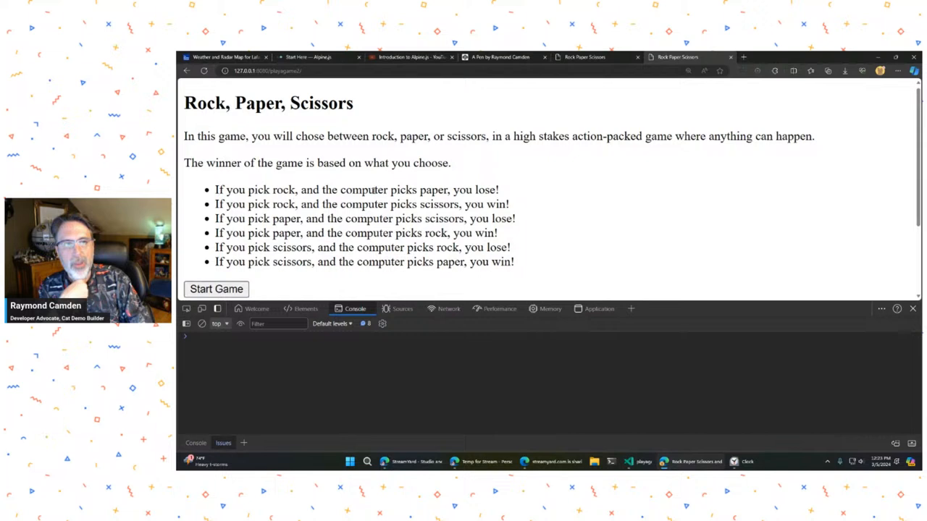
left_click(216, 289)
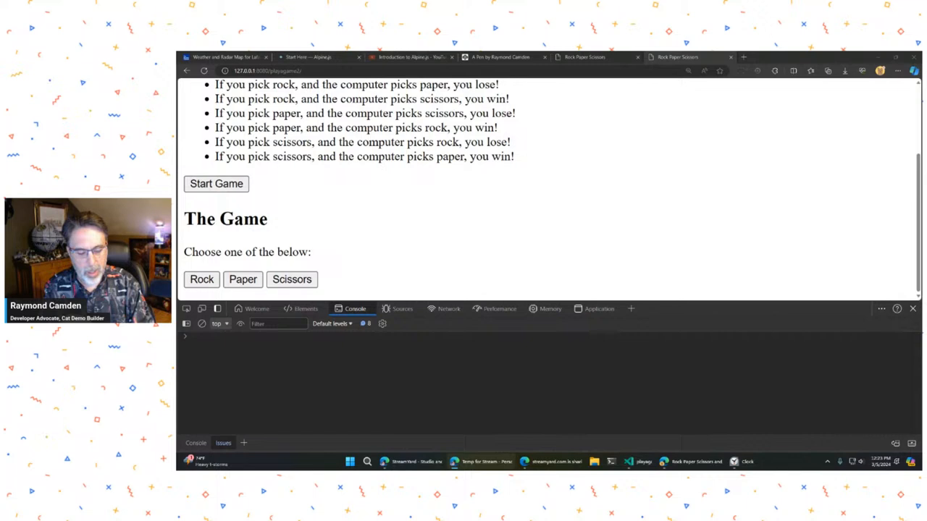
Step: Bring up playagame2's app.css with the x-cloak display: none rule
left_click(628, 461)
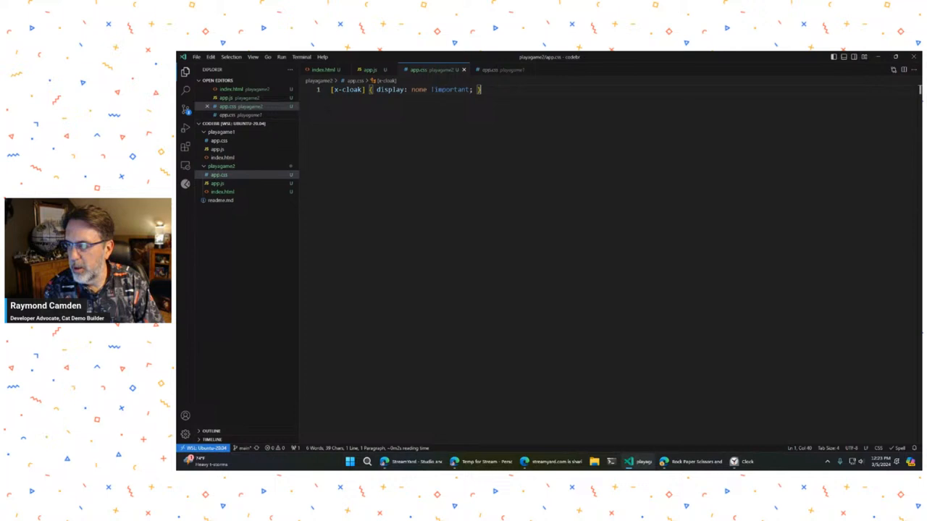
Step: Add introState: true to the Alpine.data('app') object in playagame2/app.js
left_click(326, 69)
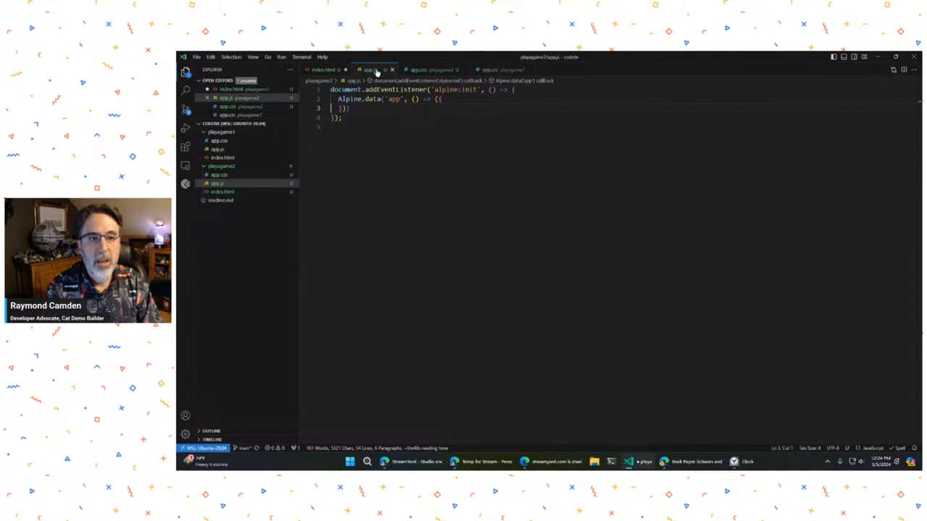
type("introState:true")
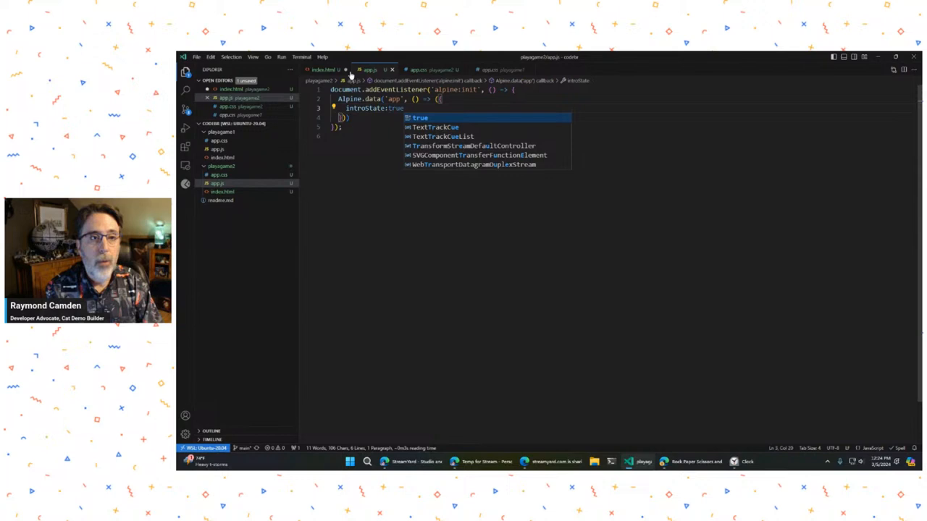
left_click(323, 70)
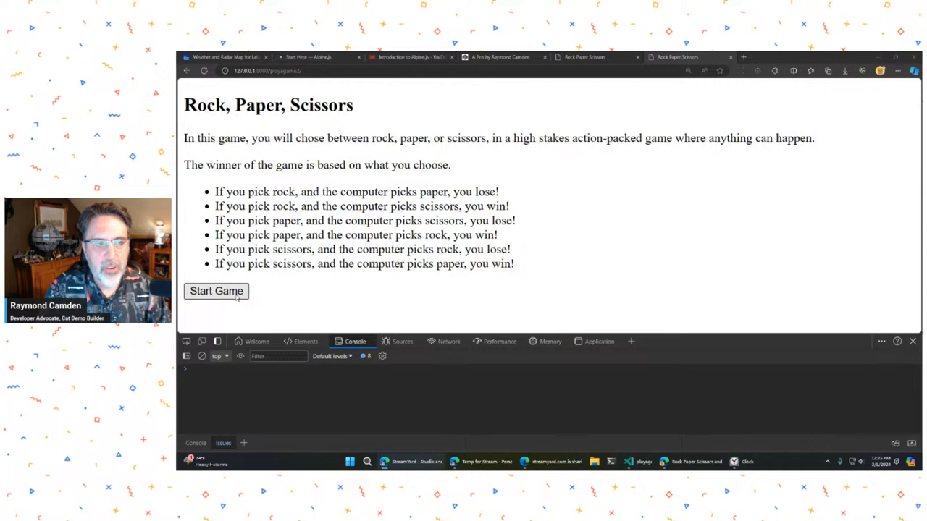
mouse_move(462, 285)
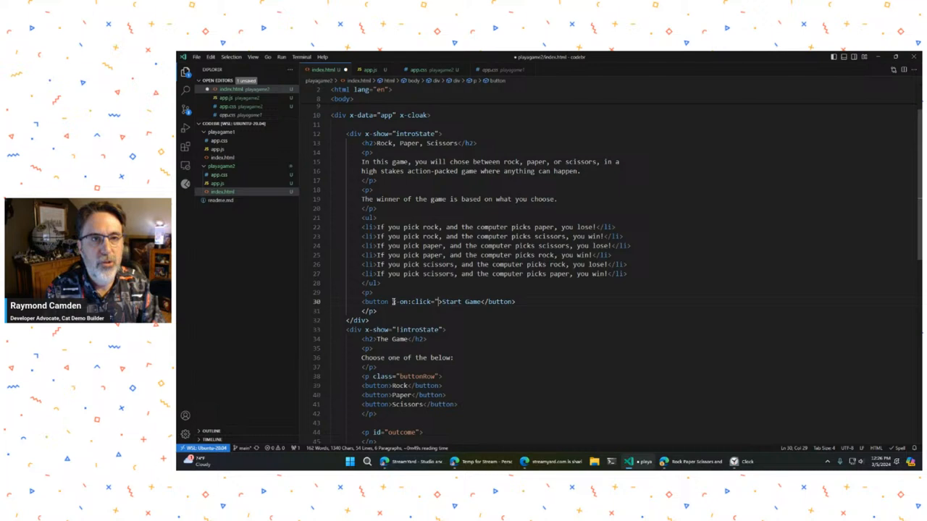
type("startGame")
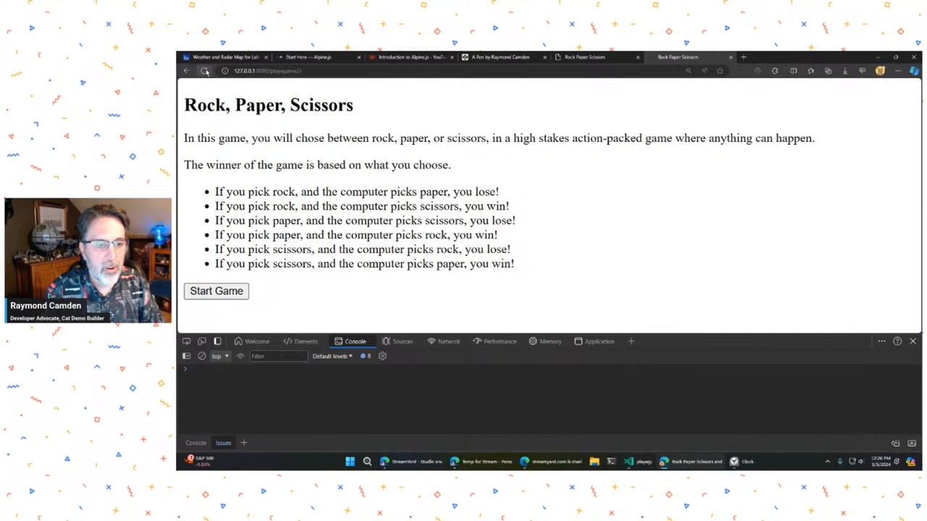
Step: Reload the playagame2 Rock Paper Scissors page in Edge
left_click(216, 291)
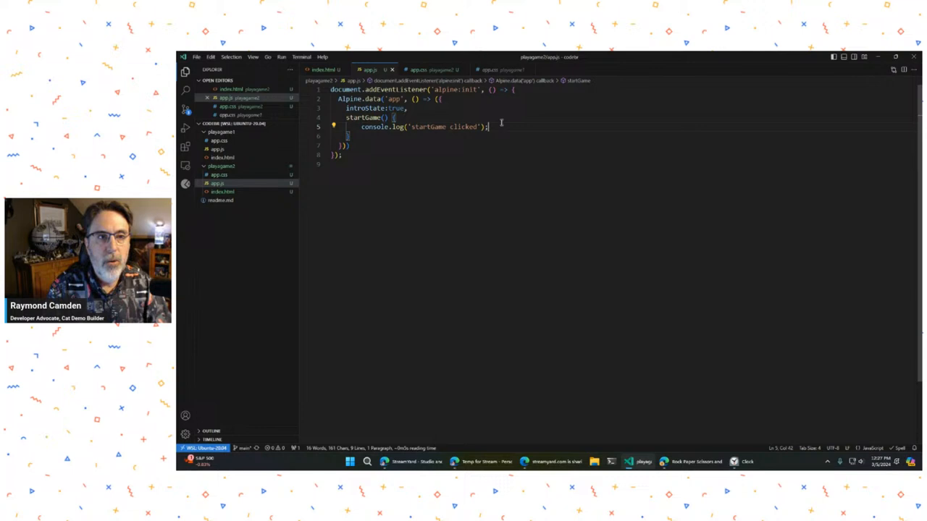
Step: Add 'this.introState = false;' after the console.log line in startGame
key("Enter")
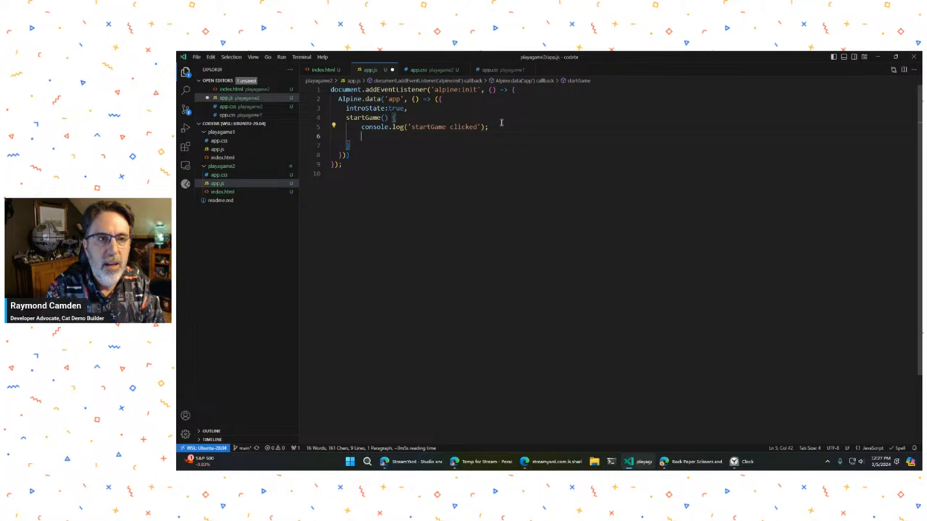
type("this.introState = false;")
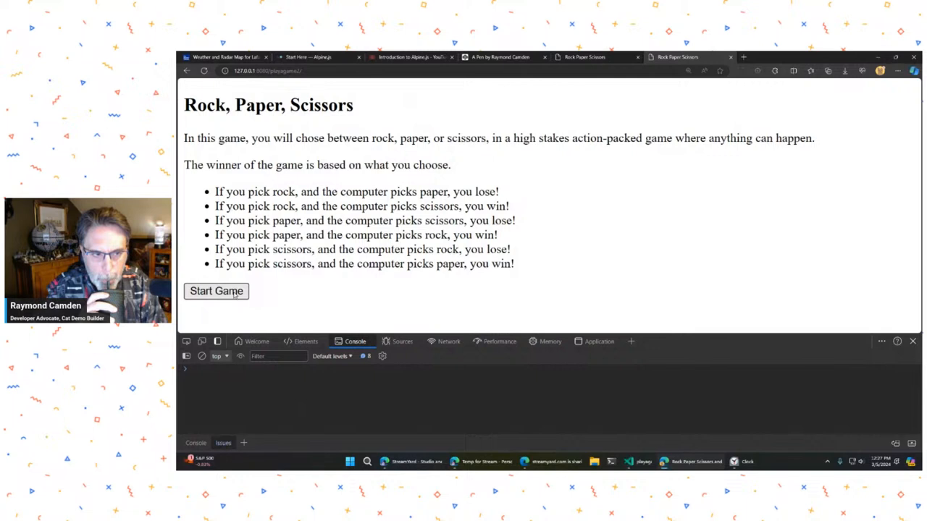
Step: Click Start Game on the playagame2 page to test it
left_click(215, 291)
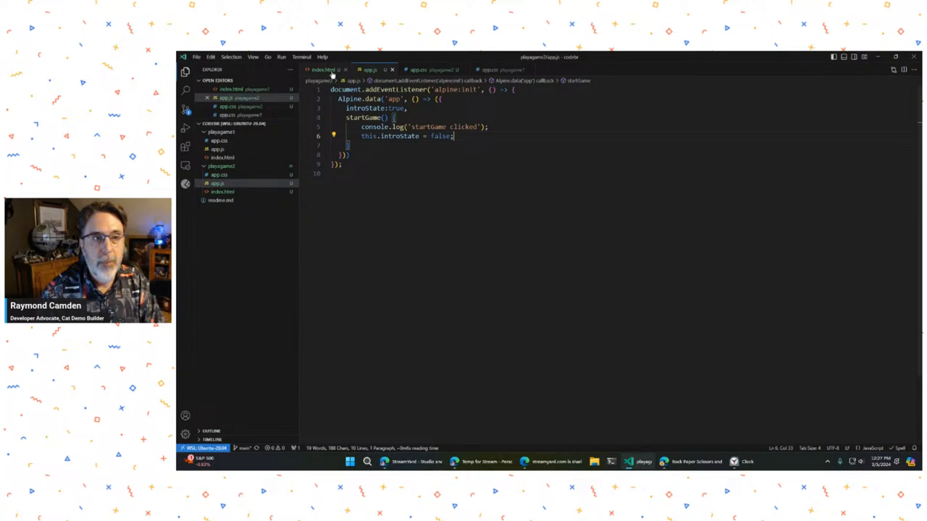
left_click(319, 70)
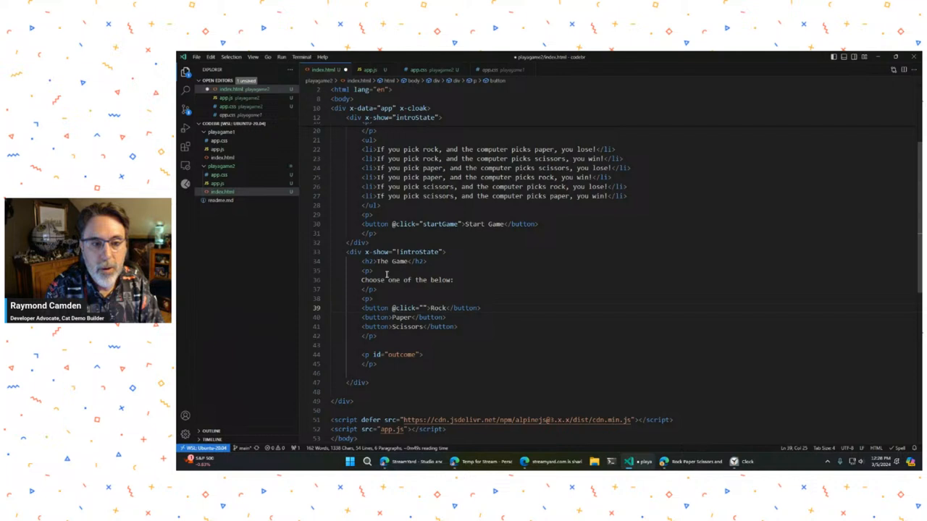
type("playerPicked")
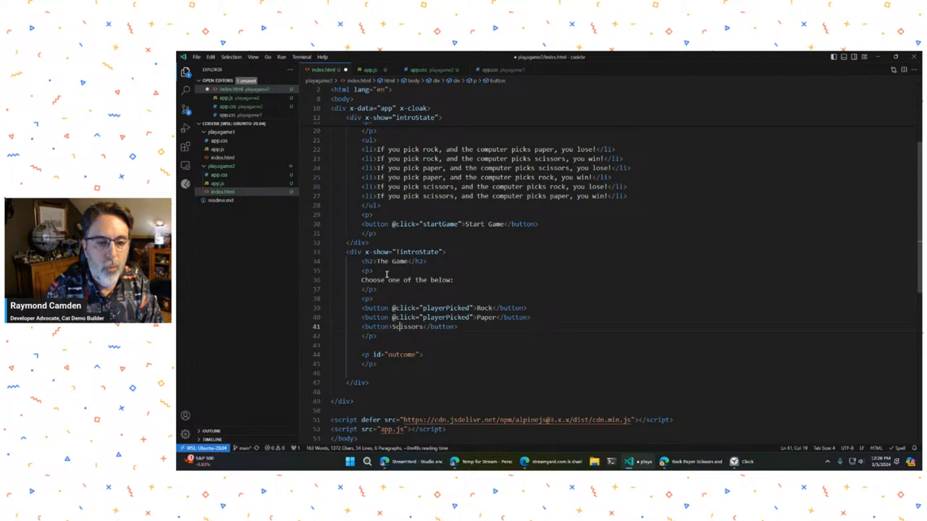
type("@click=\"playerPicked\"")
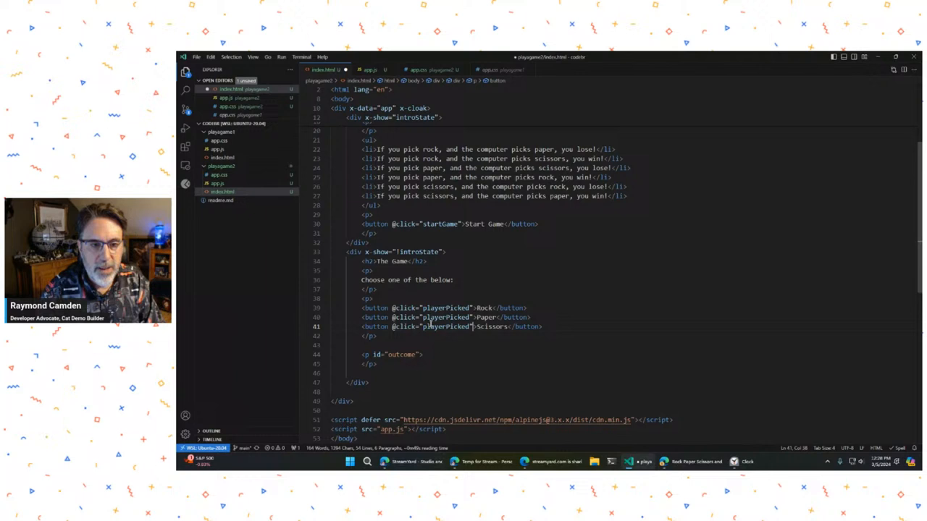
left_click(373, 68)
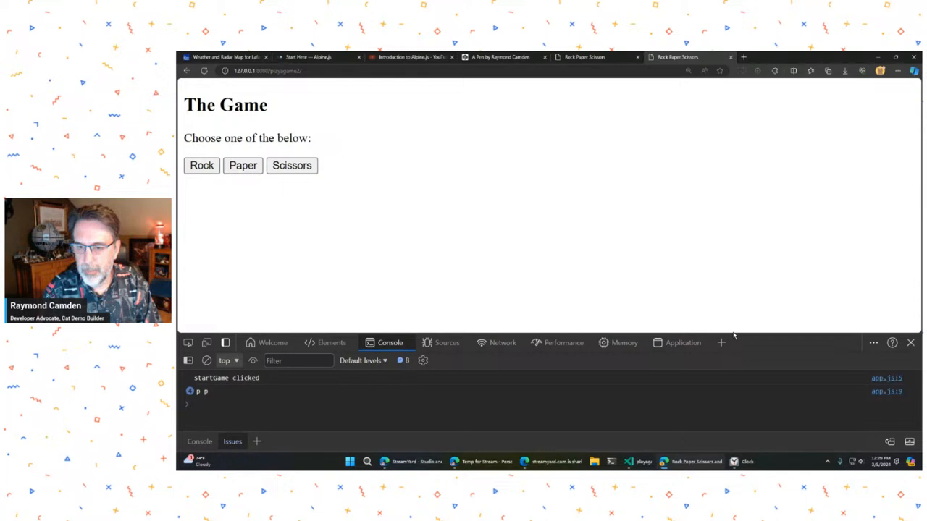
Step: Start the game and pick a choice, checking the Console for the player-pick log
left_click(640, 461)
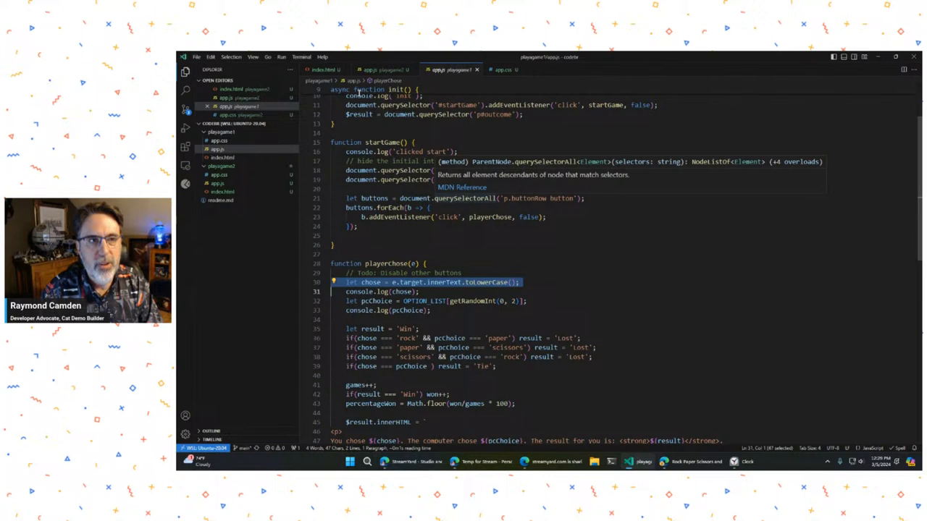
Step: Return to playagame2's app.js to add the lowercase innerText choice logic
left_click(380, 69)
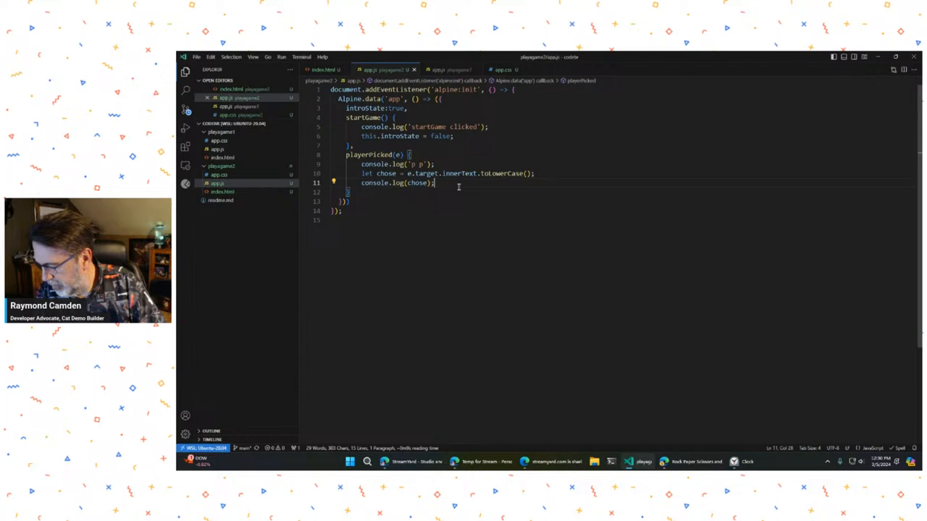
mouse_move(459, 462)
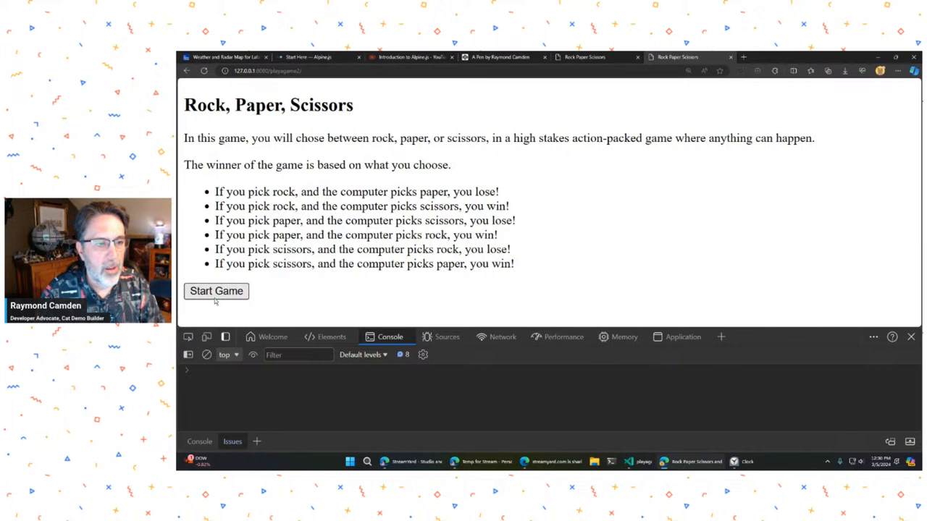
Step: Click Start Game on the reloaded intro screen
left_click(640, 461)
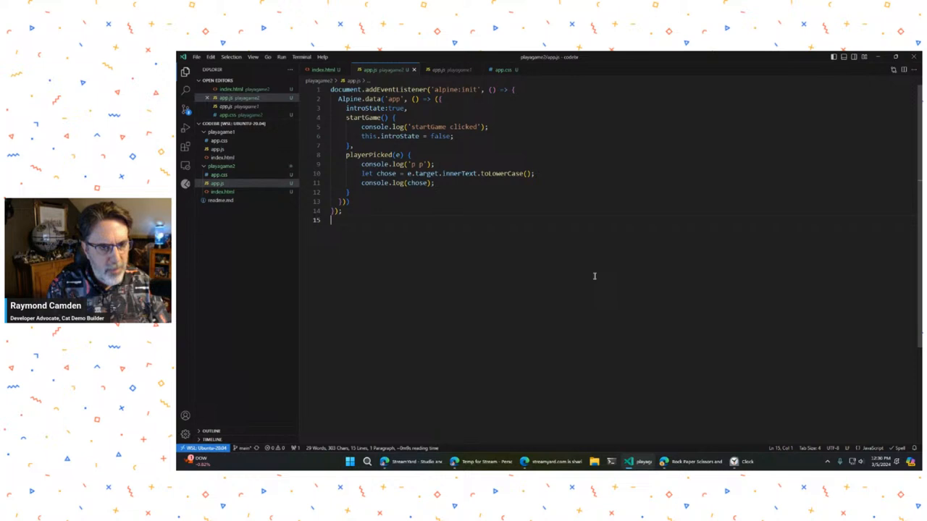
left_click(461, 155)
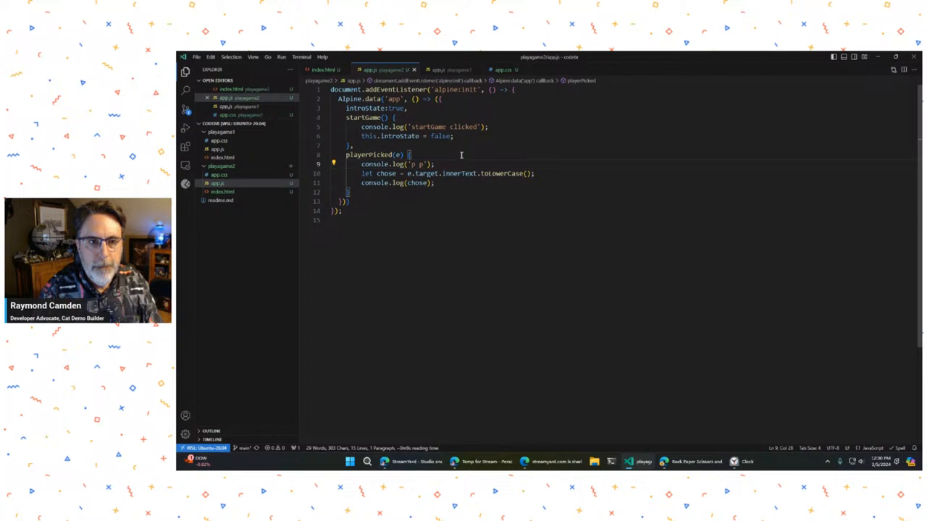
left_click(325, 70)
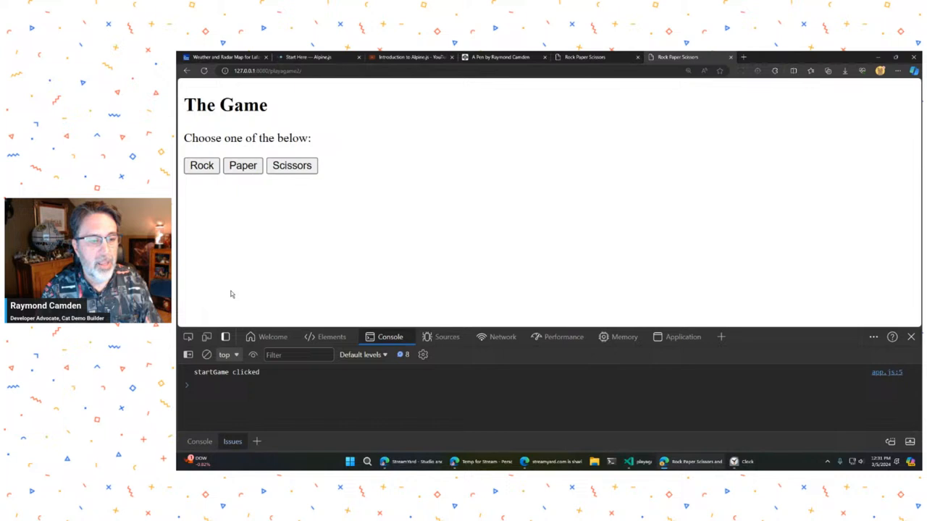
Step: Choose Paper and read the Alpine innerText-of-undefined error in the Console
left_click(243, 165)
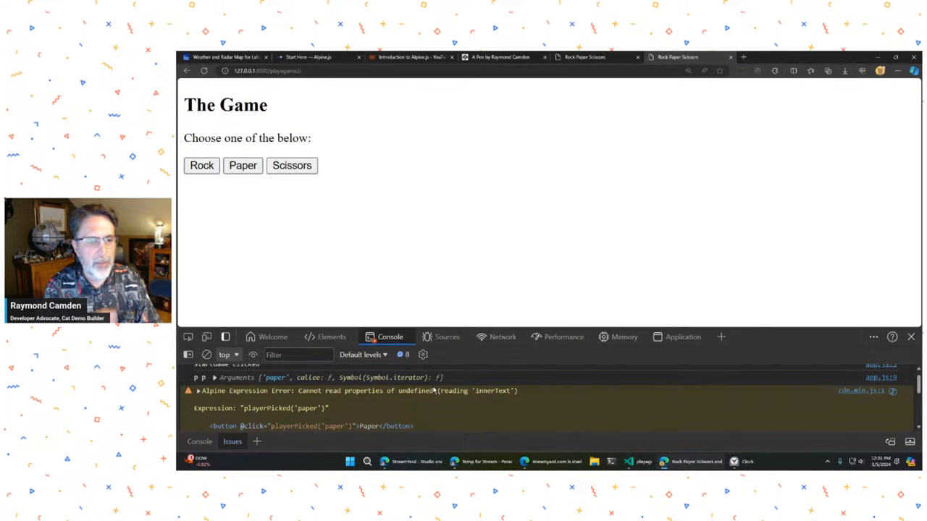
left_click(644, 461)
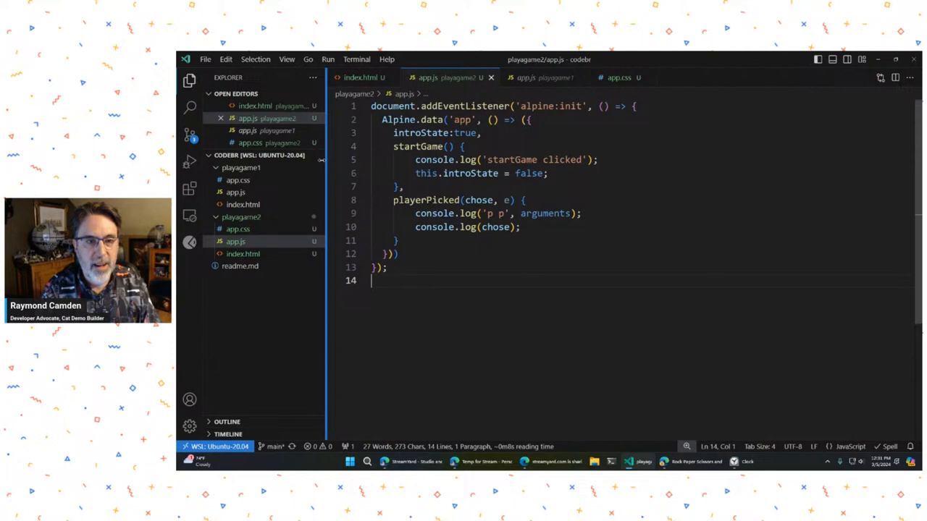
Step: Confirm index.html passes 'rock', 'paper', 'scissors' and empty playerPicked(chose)
left_click(353, 78)
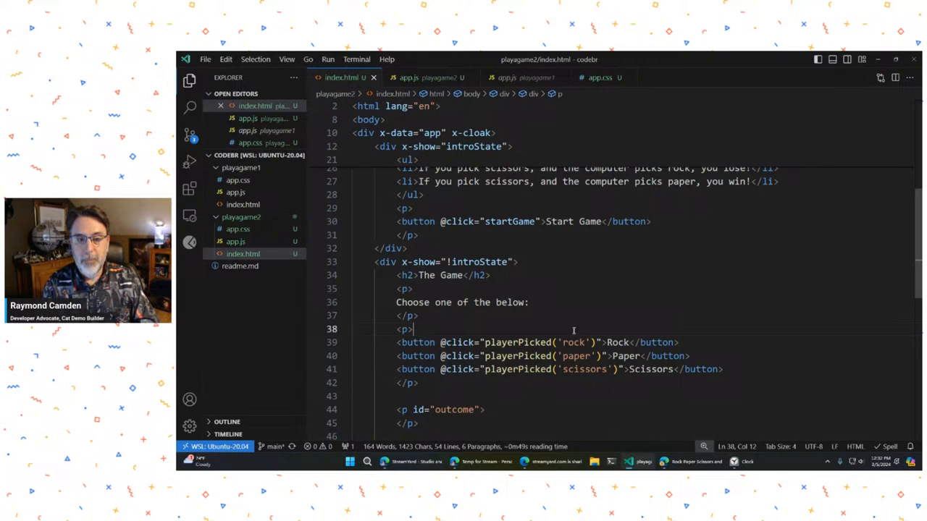
left_click(418, 77)
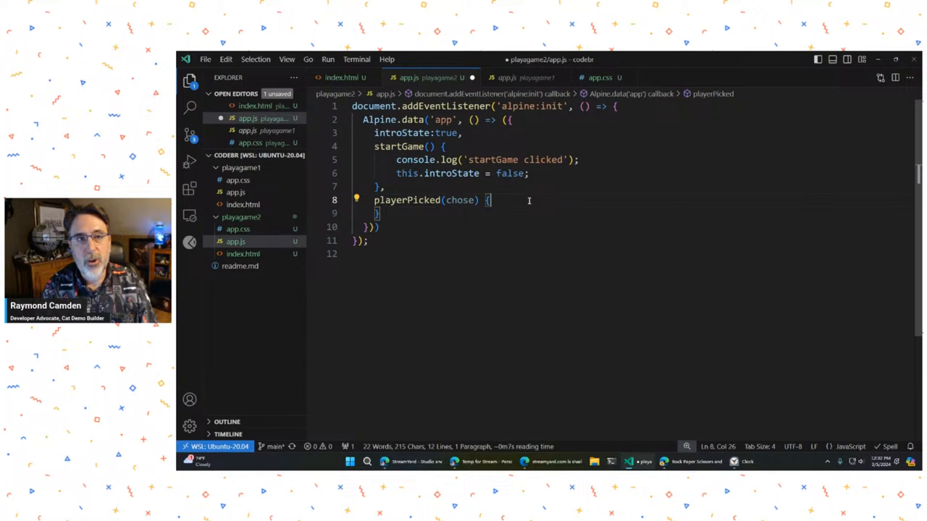
left_click(329, 78)
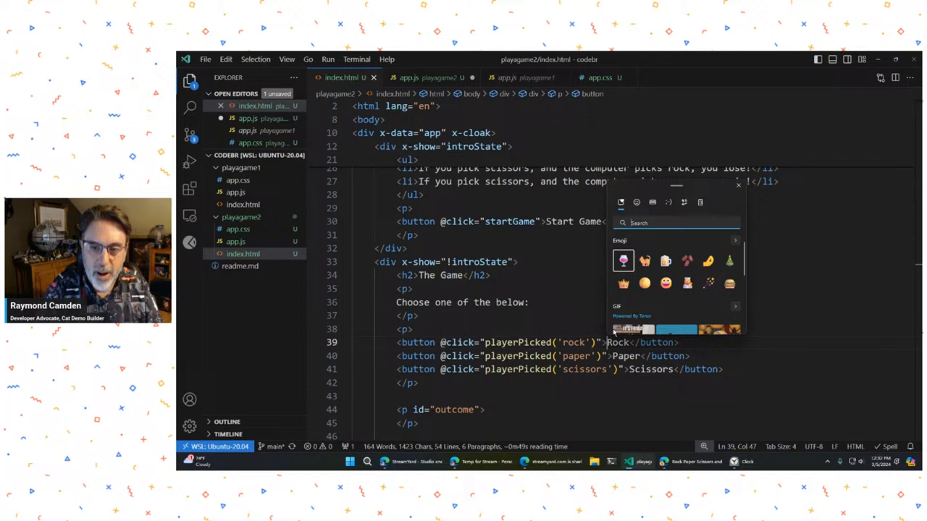
Step: Search the emoji panel for 'rock' to label the Rock button
type("rock")
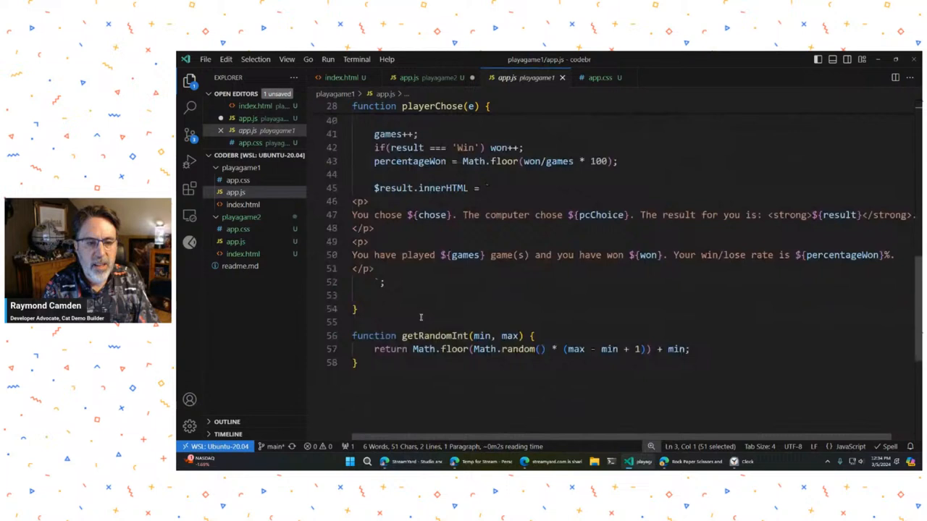
Step: In playagame2's app.js, add console.log(`pc chose ${pcChoice}`) after the random pick
left_click(420, 78)
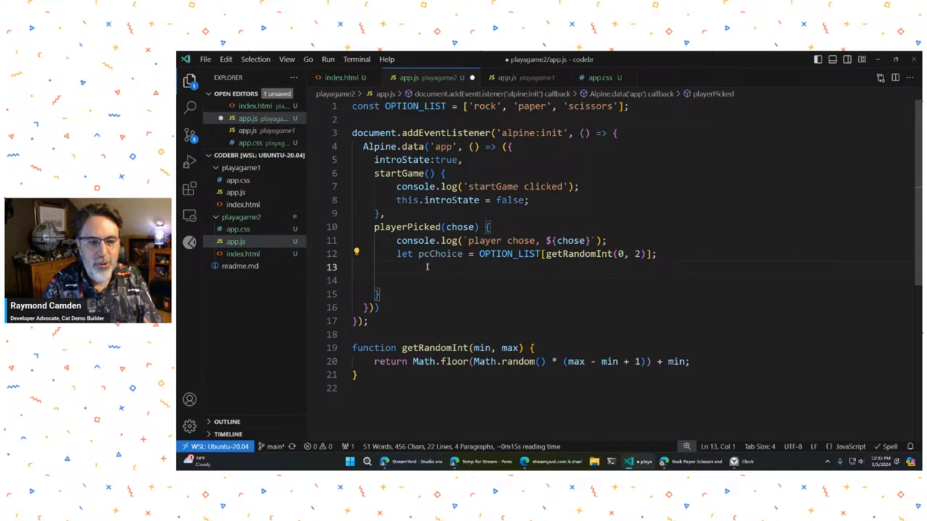
type("console.log(")
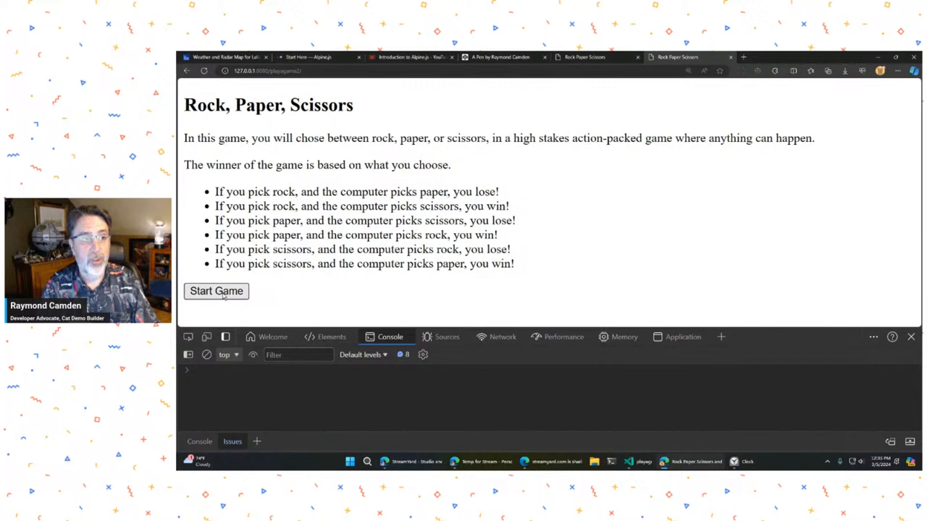
Step: Start the game and play paper to check that both picks appear in the console
left_click(216, 291)
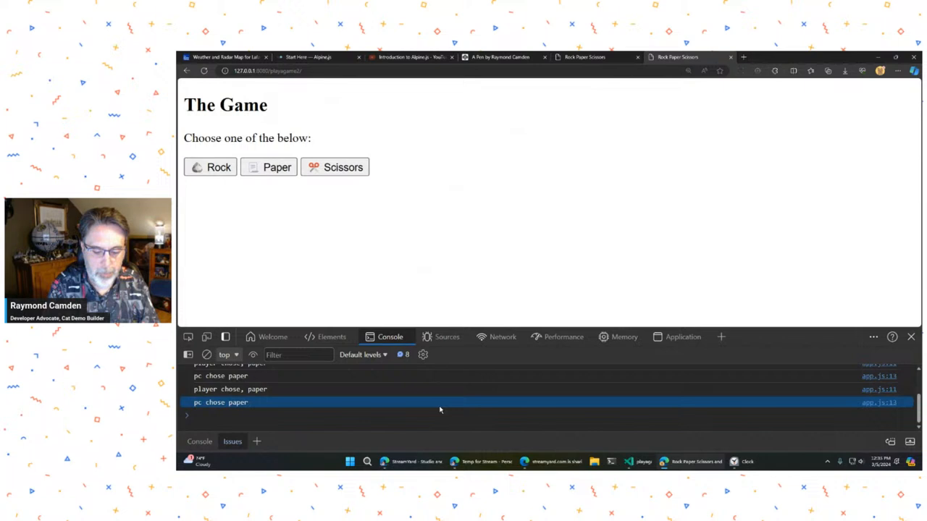
left_click(335, 167)
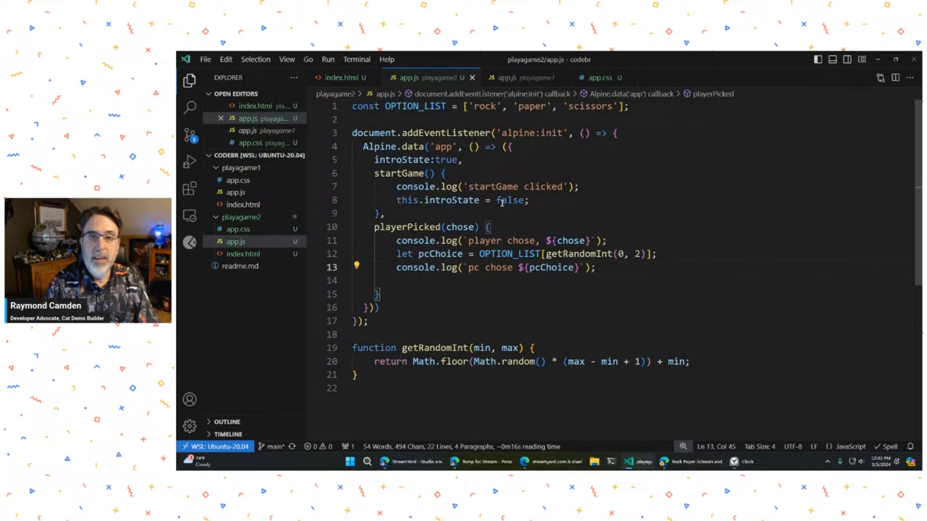
Step: Open playagame1's app.js and scroll to the win, loss and tie result rules
left_click(517, 77)
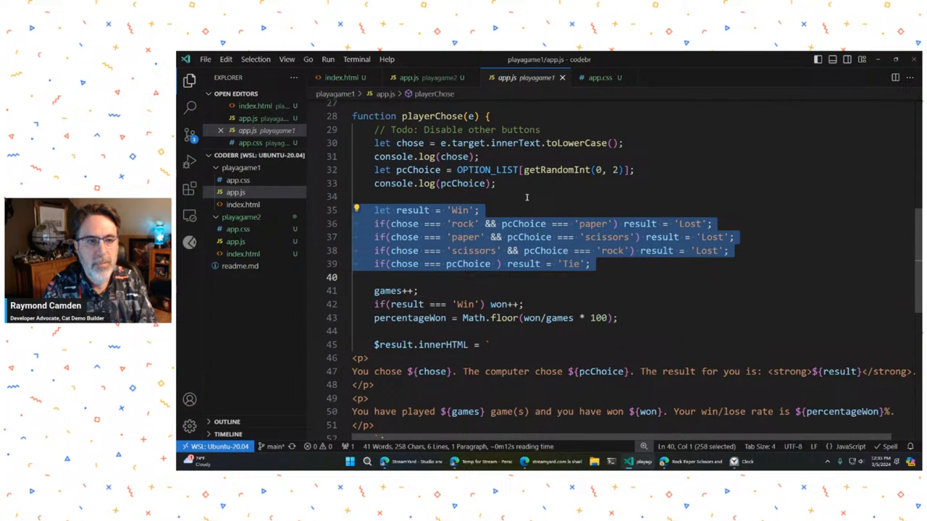
left_click(423, 78)
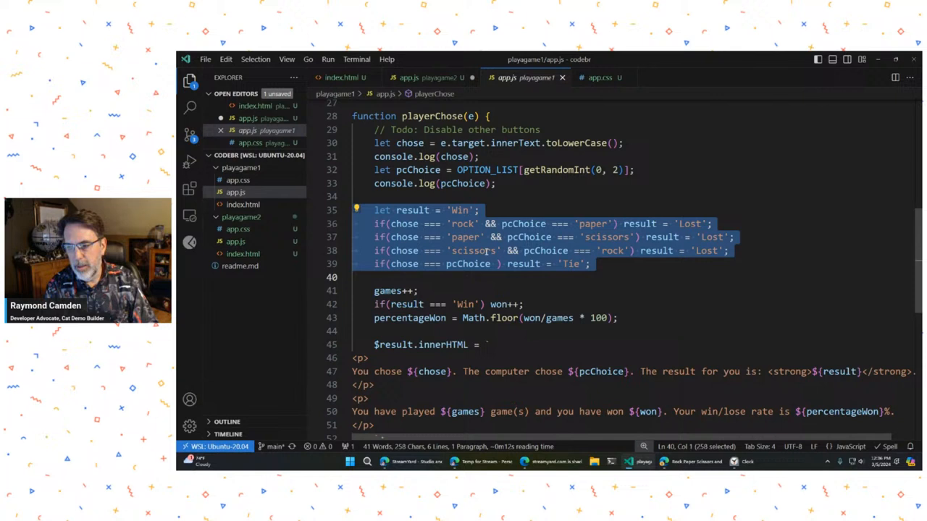
scroll("down", 3)
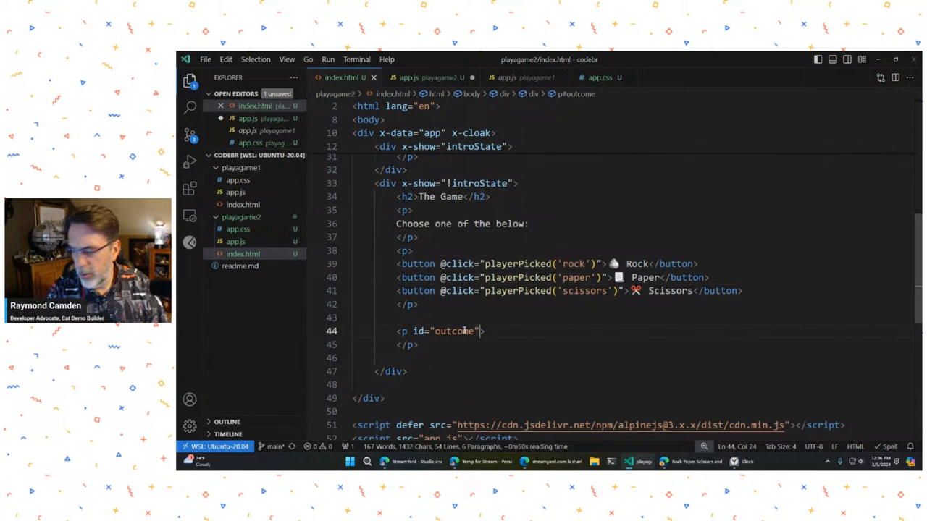
Step: Replace the paragraph's id="outcome" with x-html="result" in playagame2's index.html
left_click_drag(414, 331, 481, 330)
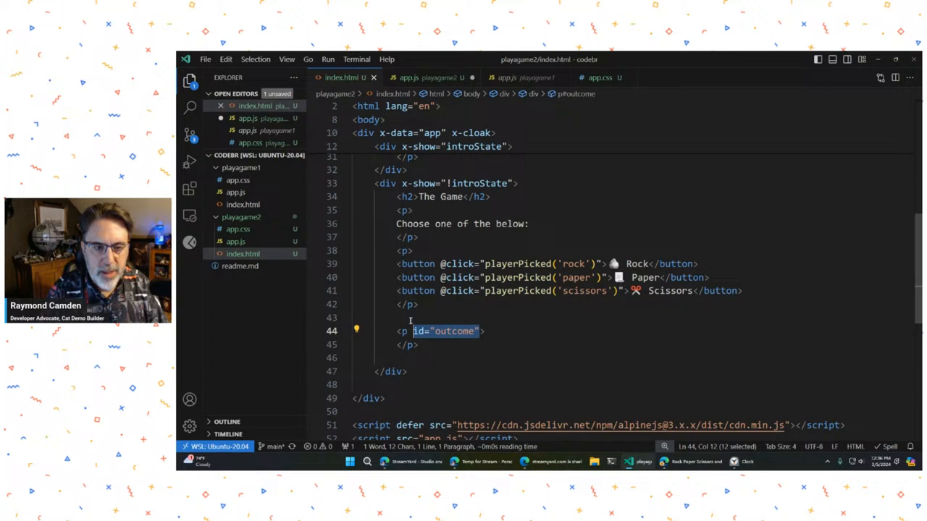
type("x-html")
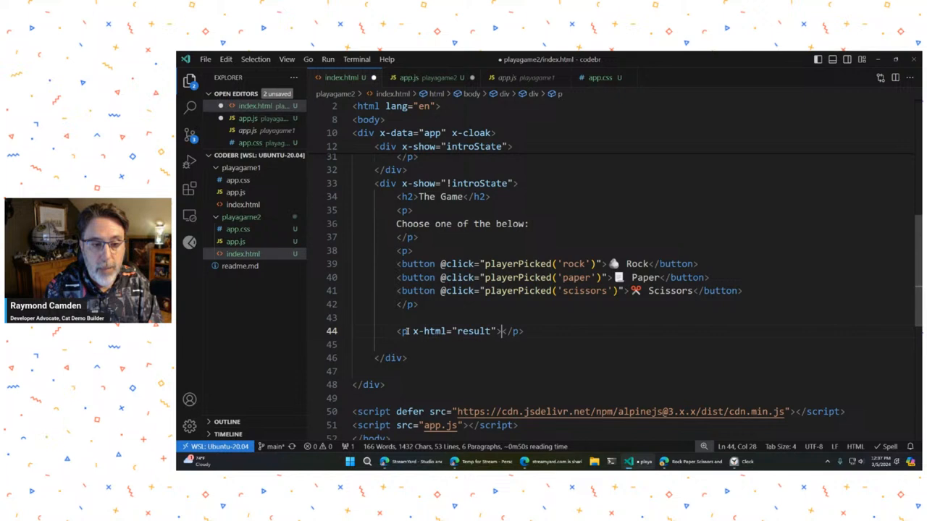
type("div")
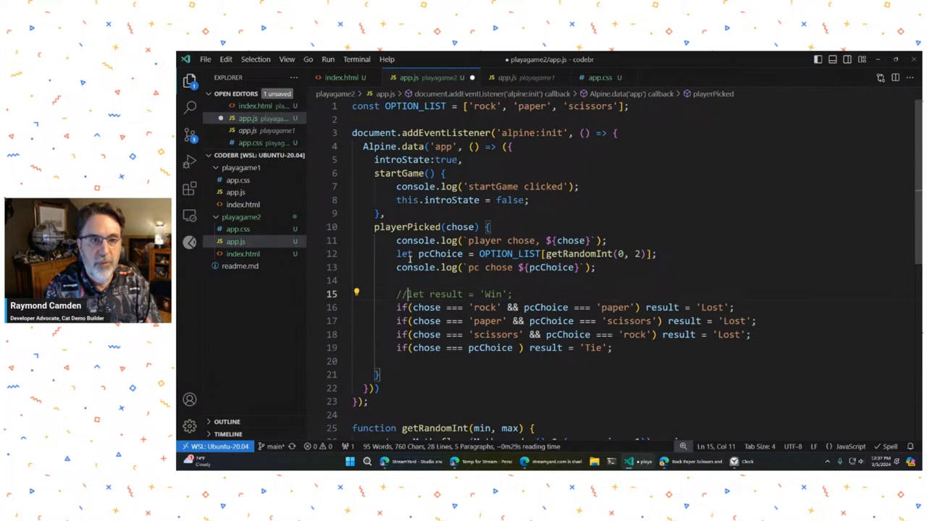
Step: Add result:'' to playagame2's Alpine data and paste in the result if-statements
type("result:'',")
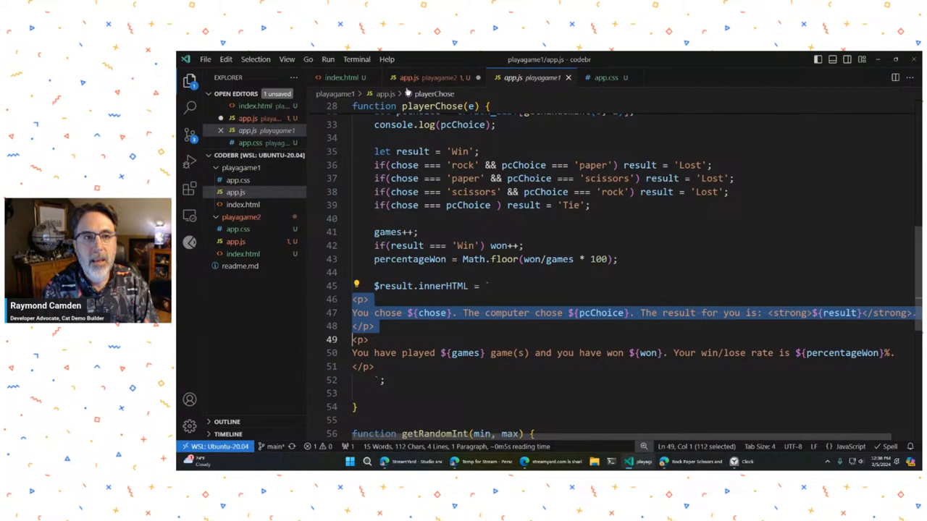
left_click(427, 77)
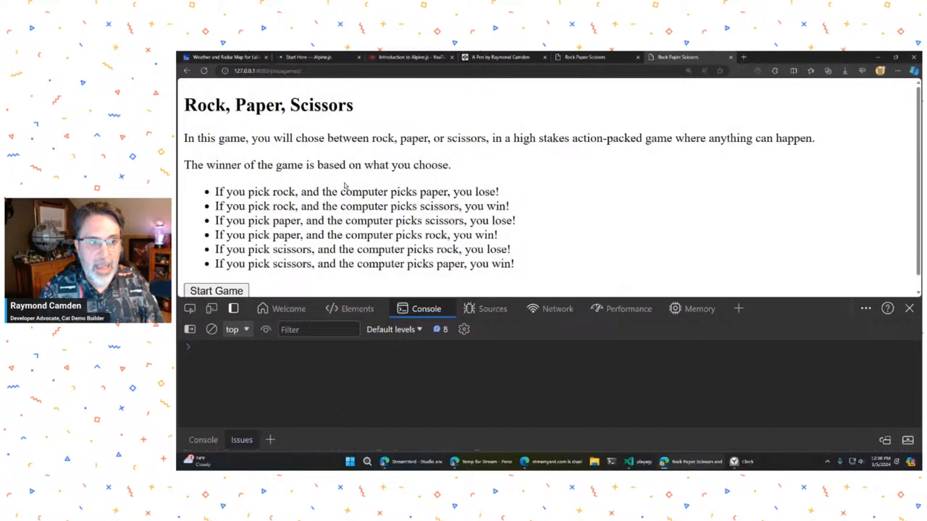
Step: Start the game and play Rock, getting computer scissors and a Win result
left_click(216, 290)
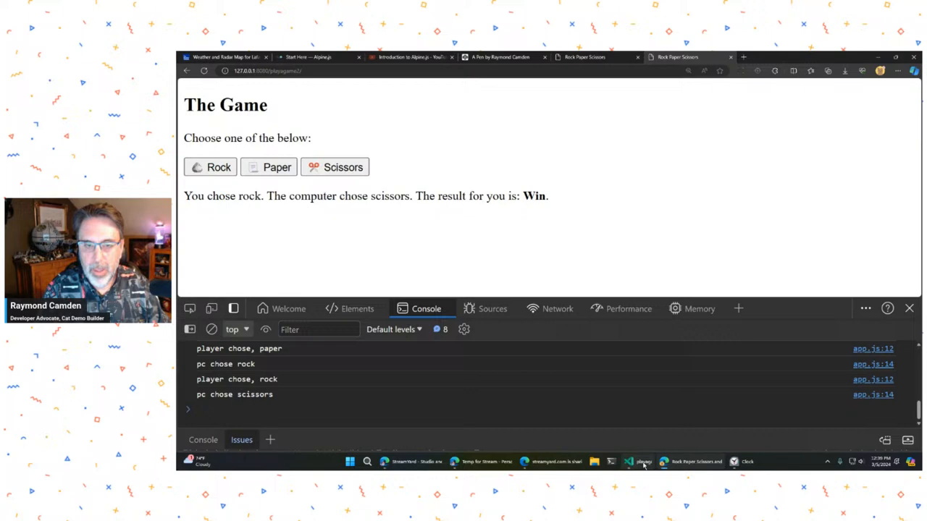
Step: Add games:0, this.games++, this.won++ and Math.floor percentageWon to playerPicked
left_click(641, 461)
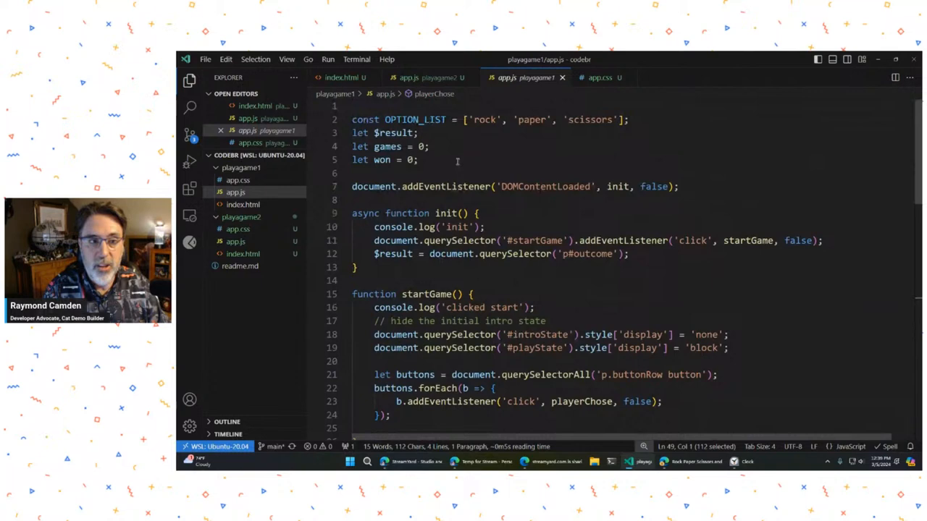
left_click(429, 78)
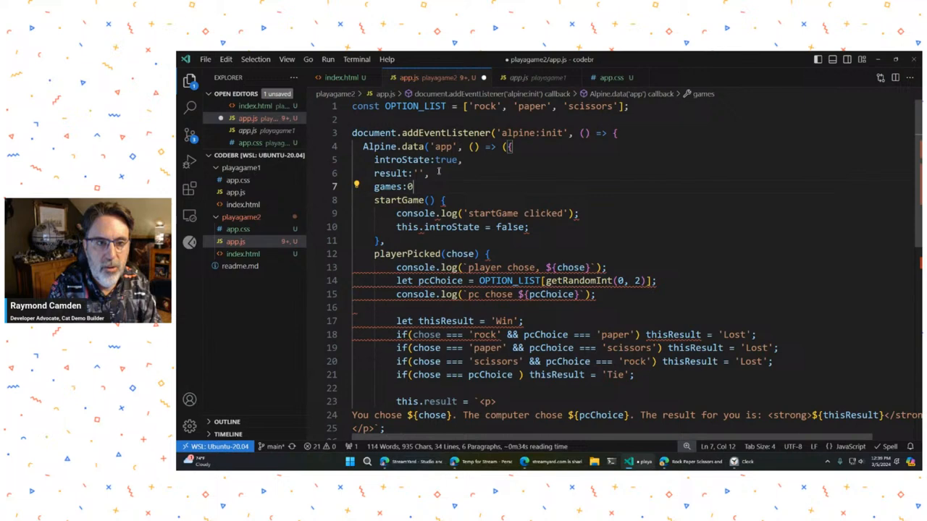
type("g")
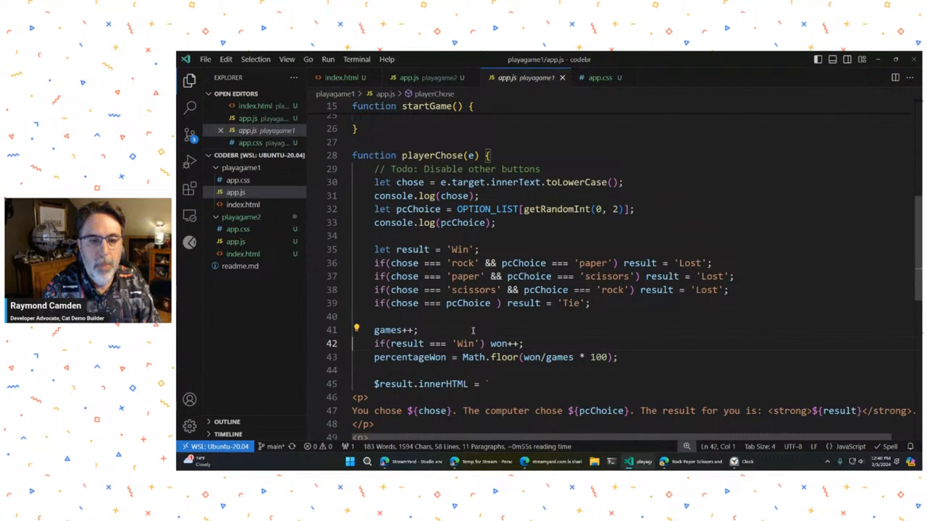
left_click(419, 77)
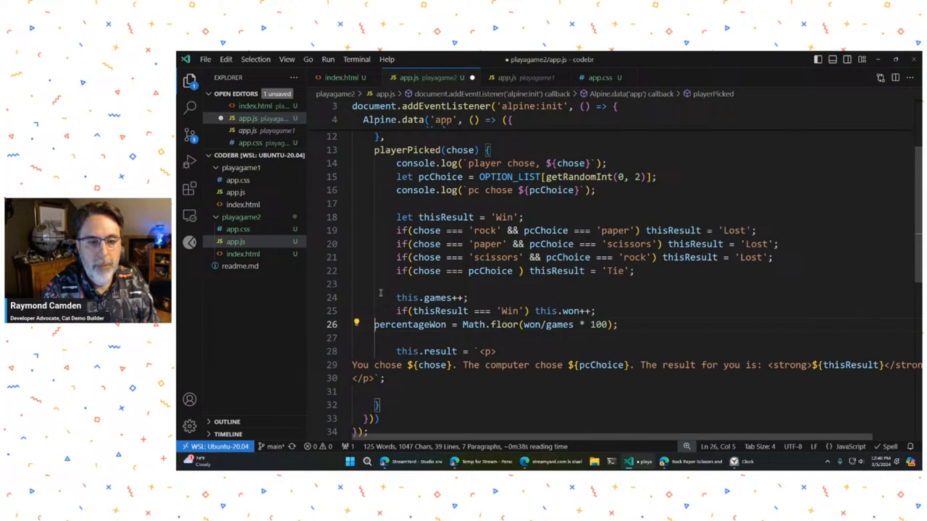
type("let")
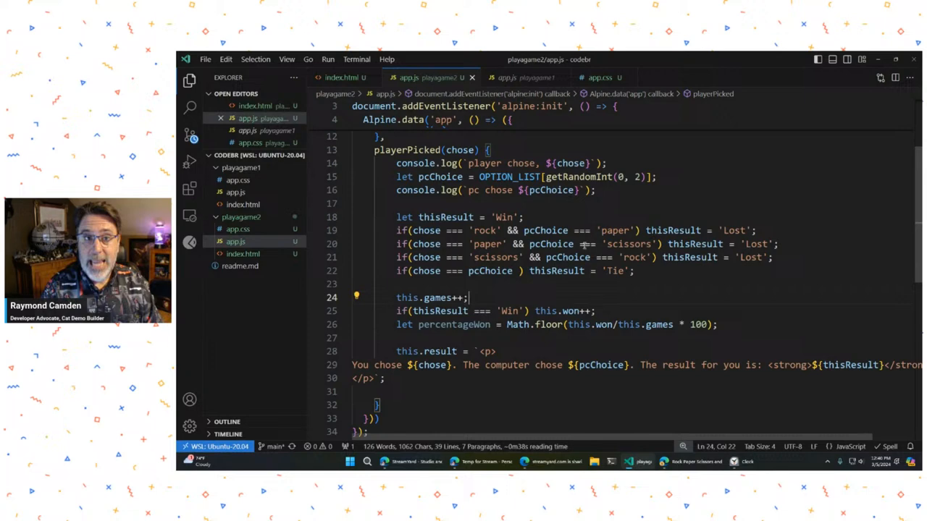
left_click(518, 78)
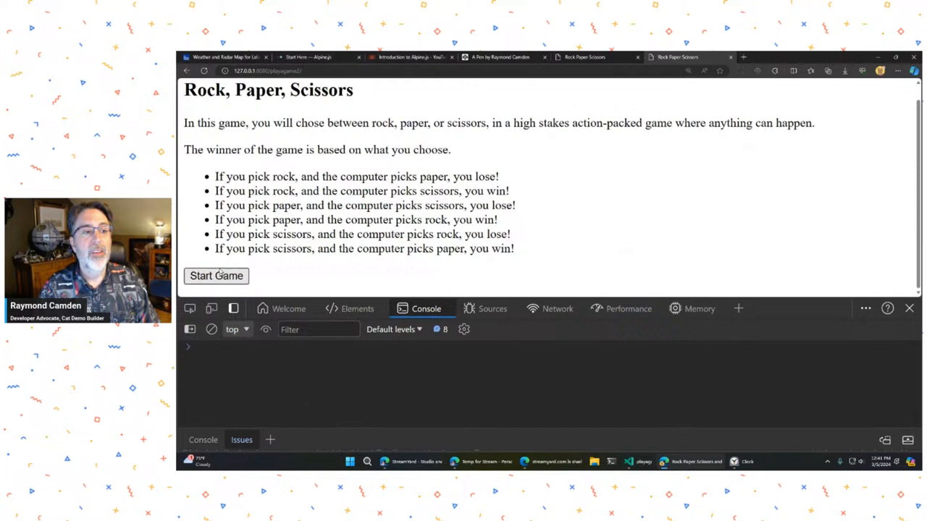
Step: Start a new game on the local page to check the current output
left_click(215, 276)
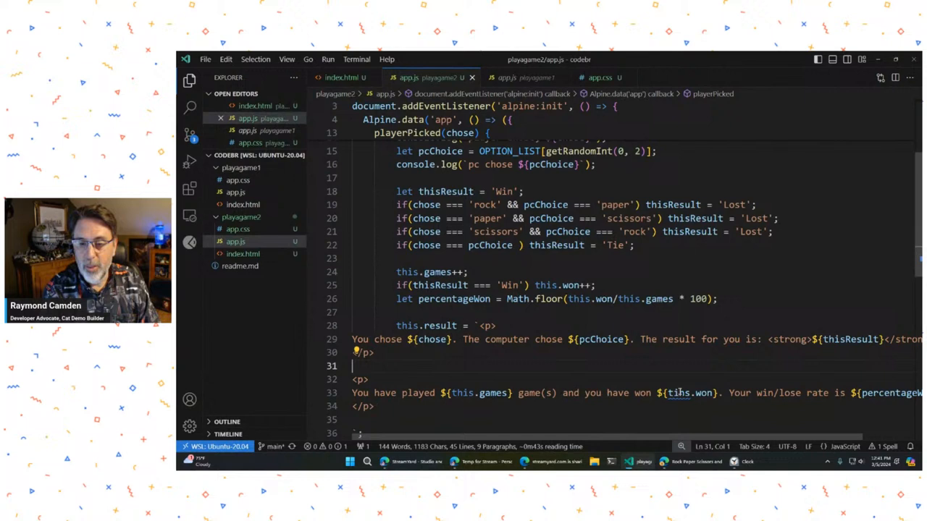
mouse_move(686, 462)
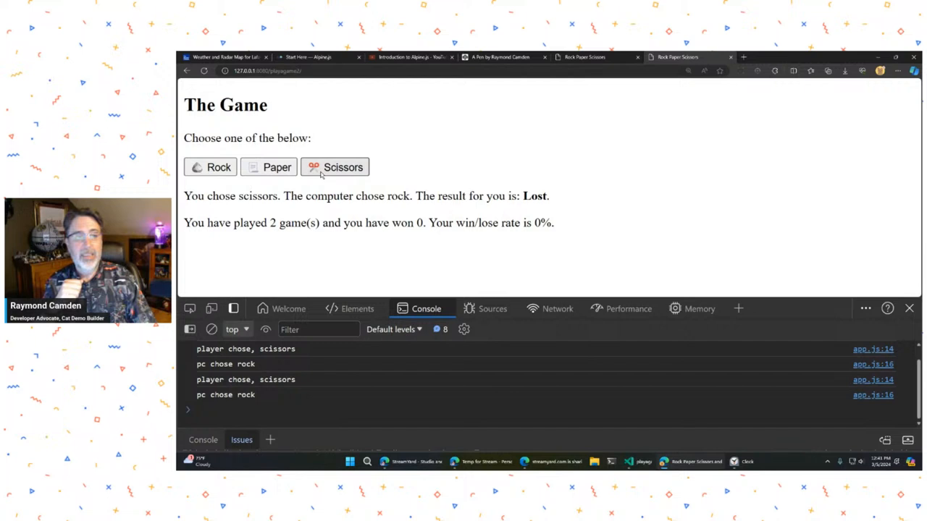
Step: Play repeated rounds with the choice buttons, then open a new browser tab
left_click(335, 168)
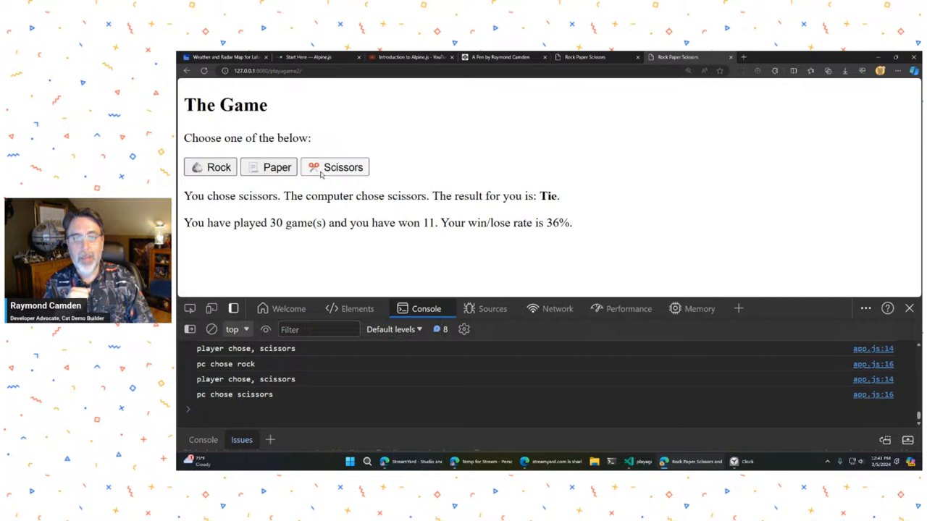
left_click(268, 167)
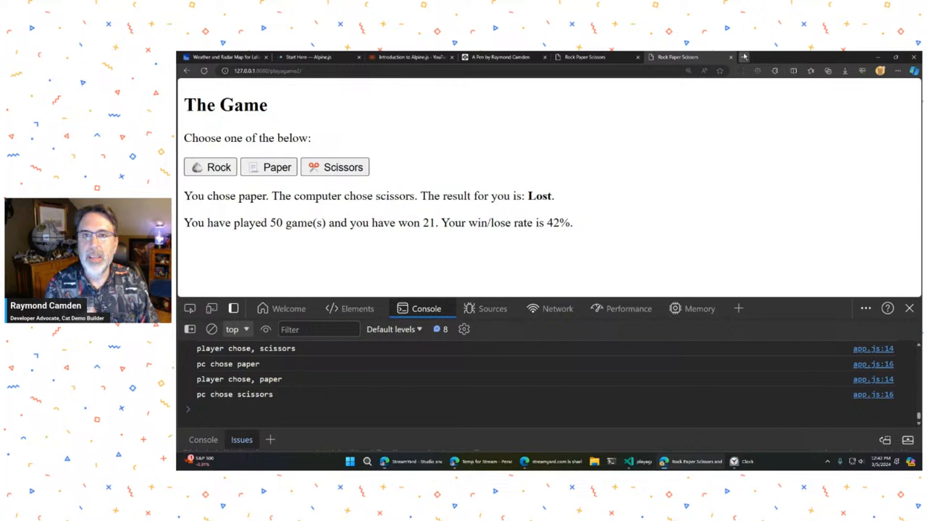
left_click(744, 55)
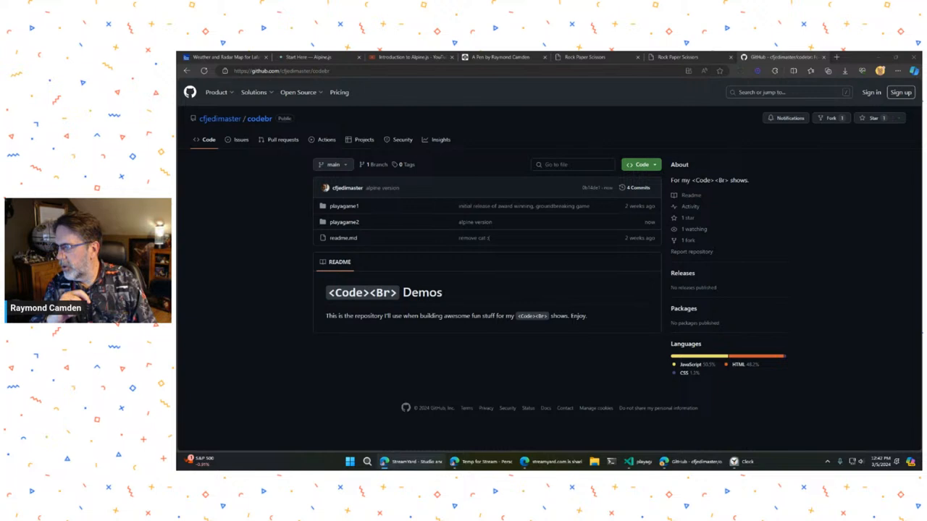
Step: Switch to the Introduction to Alpine.js YouTube playlist by Raymond Camden
left_click(407, 56)
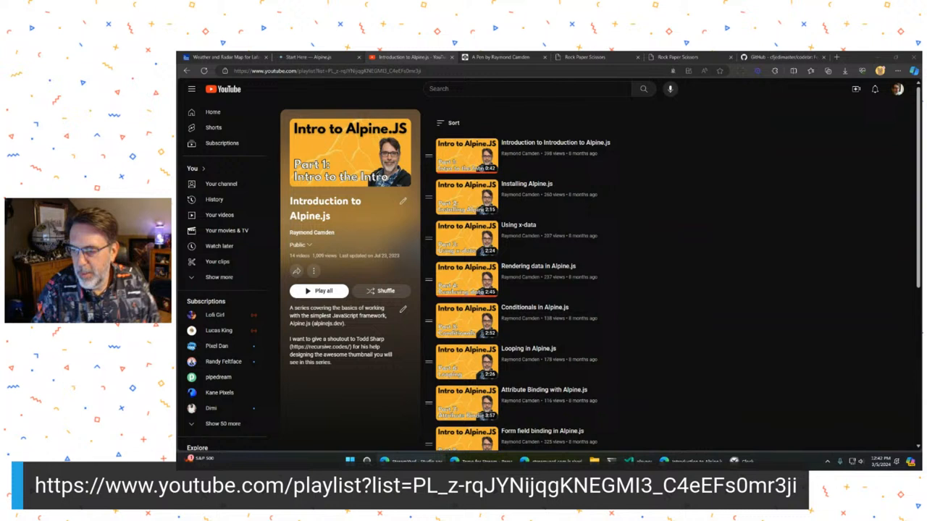